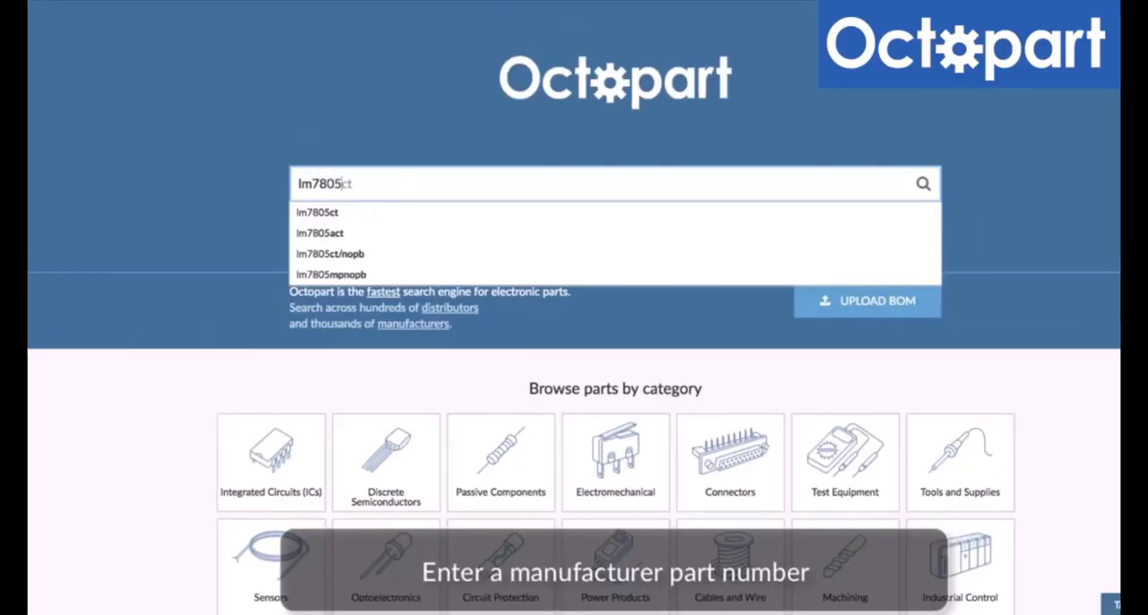
Search Octopart for the lm7805 part, then bring up Altium Designer
click(315, 211)
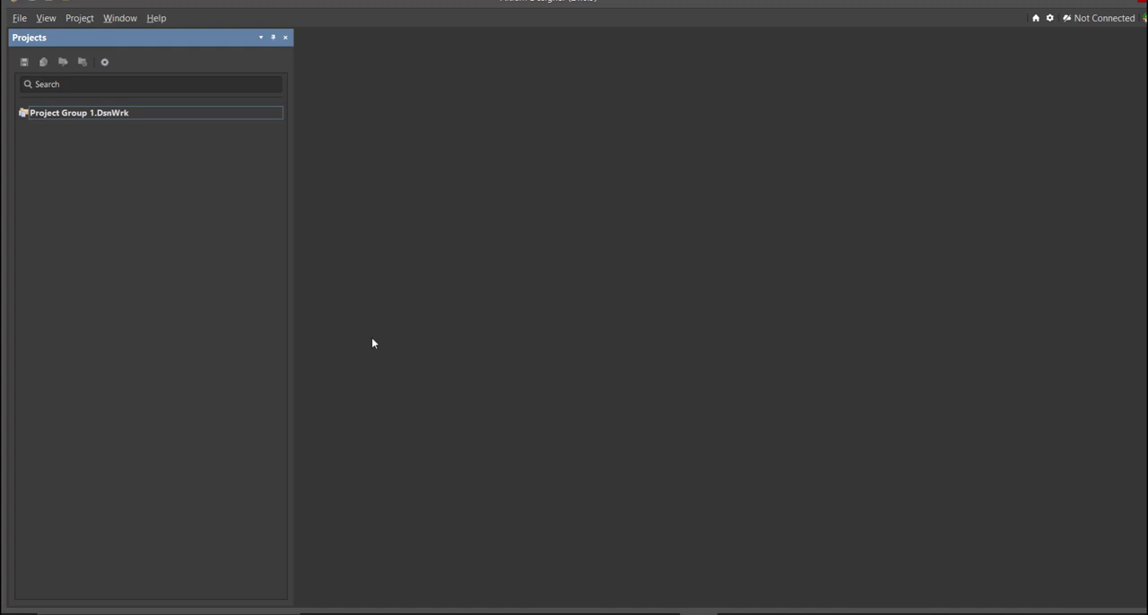
Create an empty PCB project named Power Failure Alarm in the desktop folder
click(18, 18)
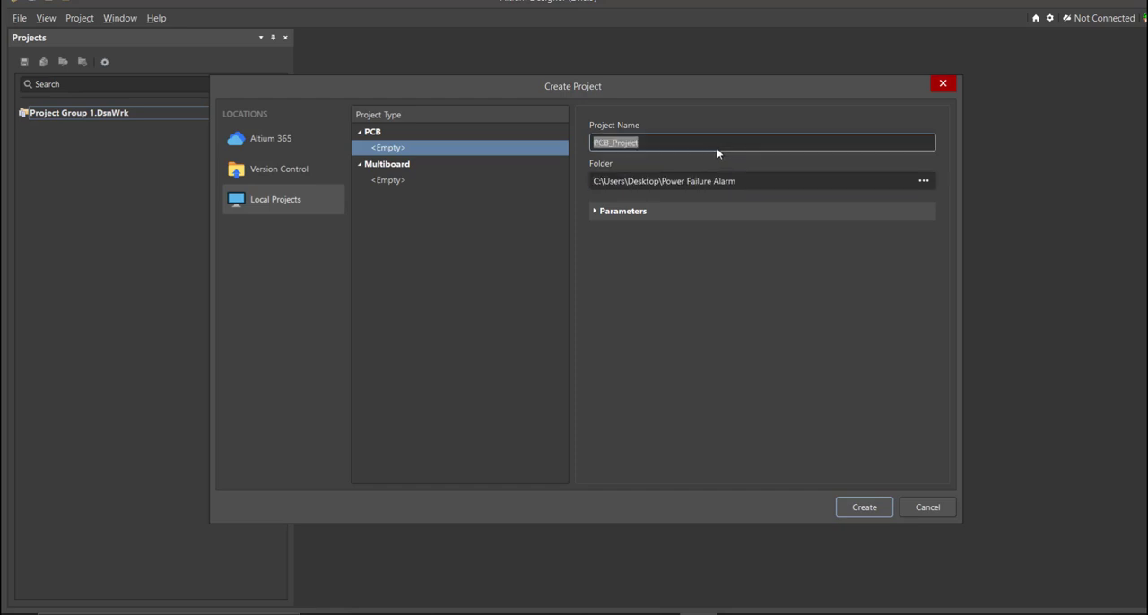
text(Power Fai)
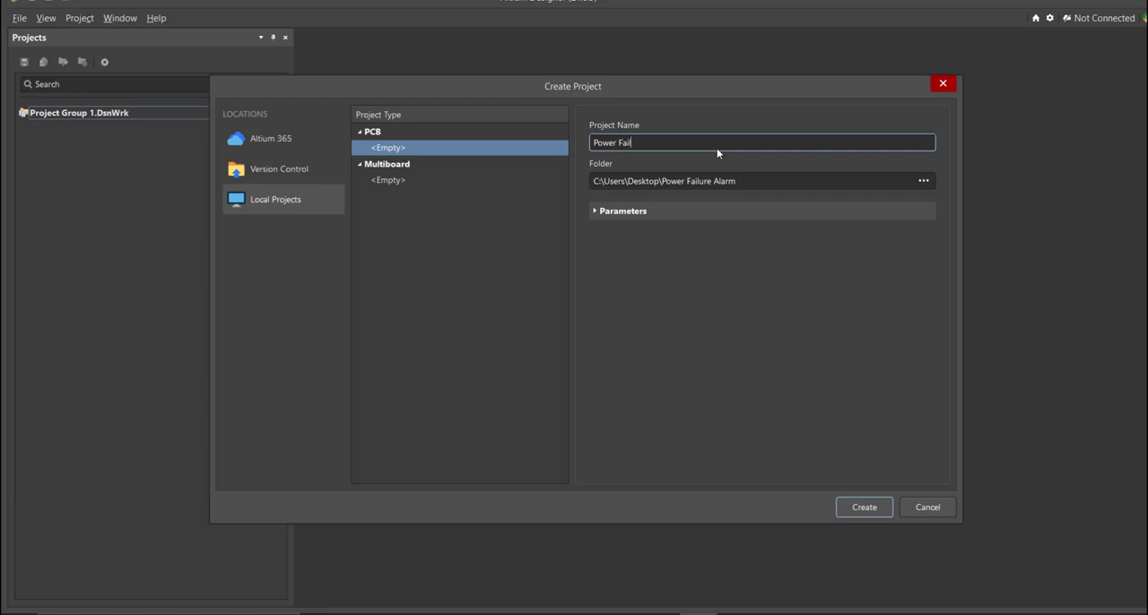
text(lure)
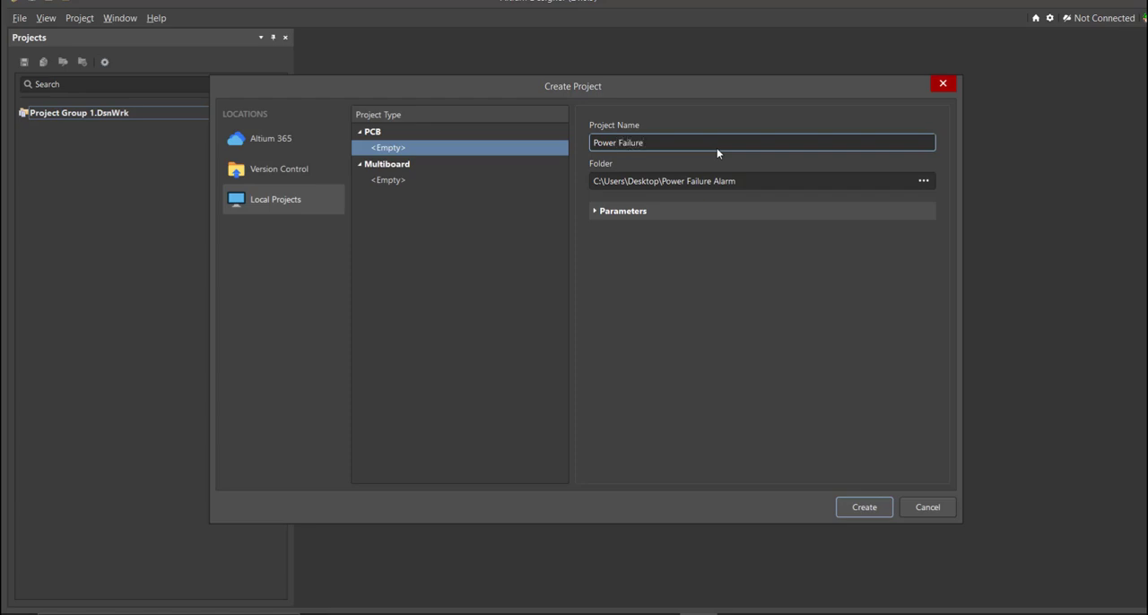
text(Alarm)
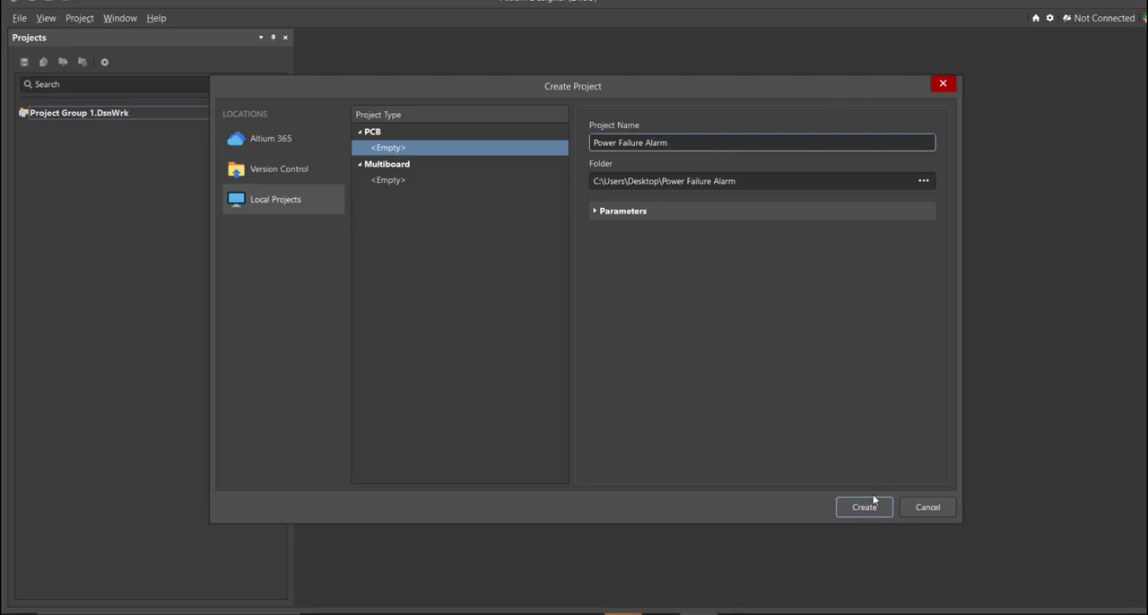
click(862, 506)
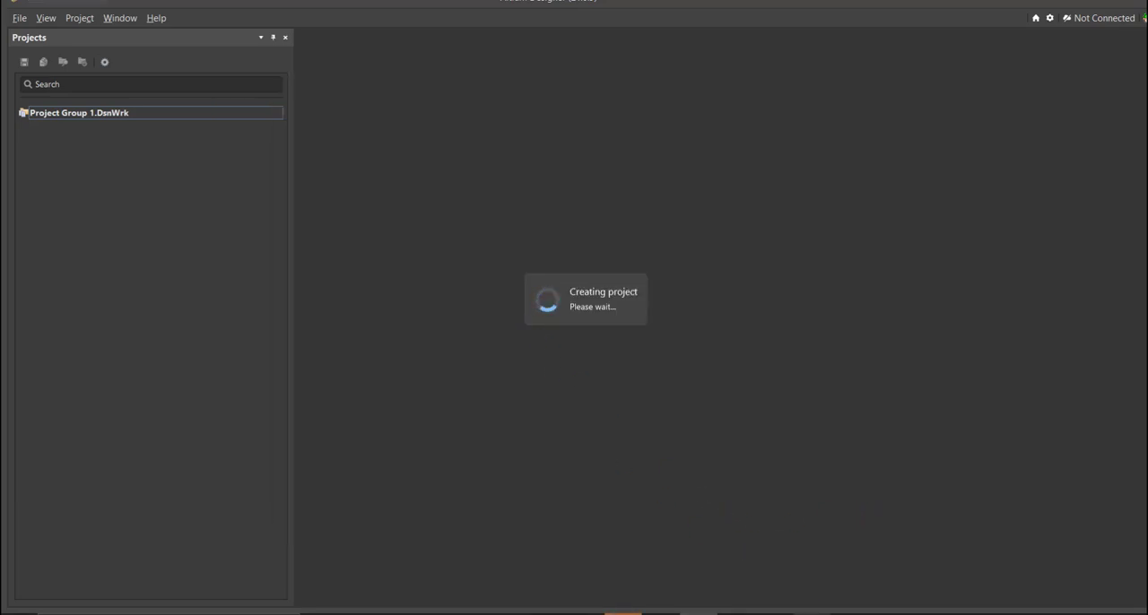
Add a new schematic sheet to the Power Failure Alarm project
click(18, 18)
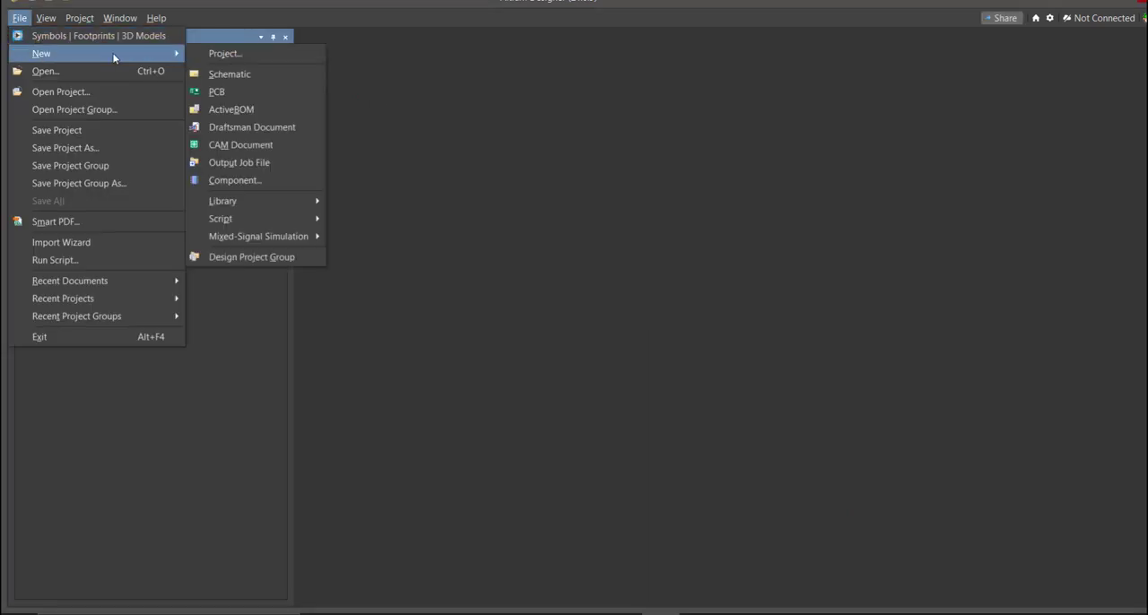
click(229, 73)
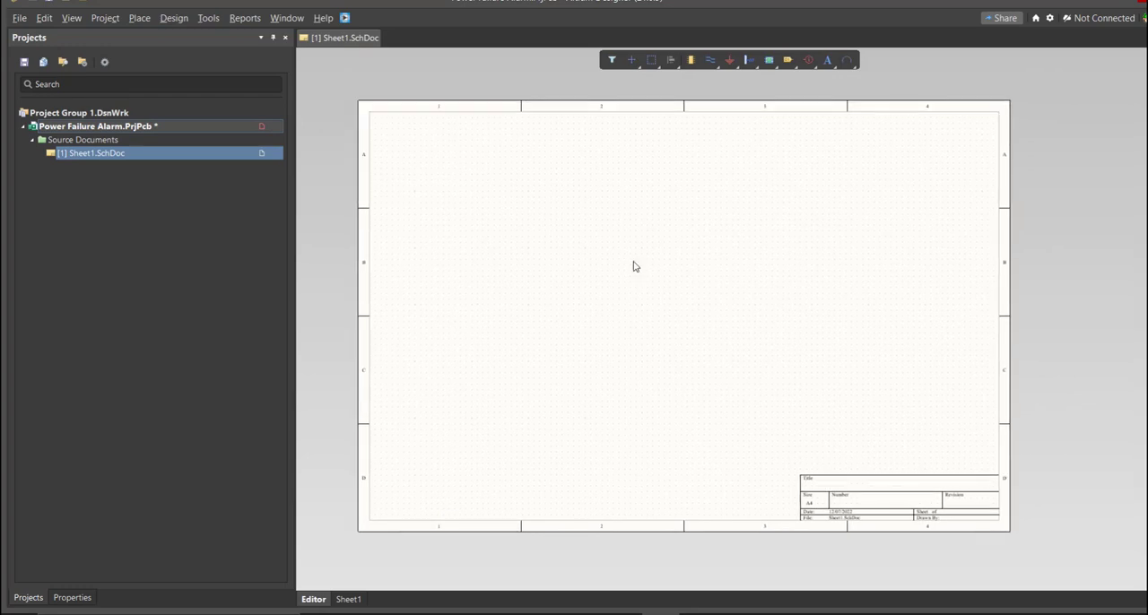
mouse_move(606, 255)
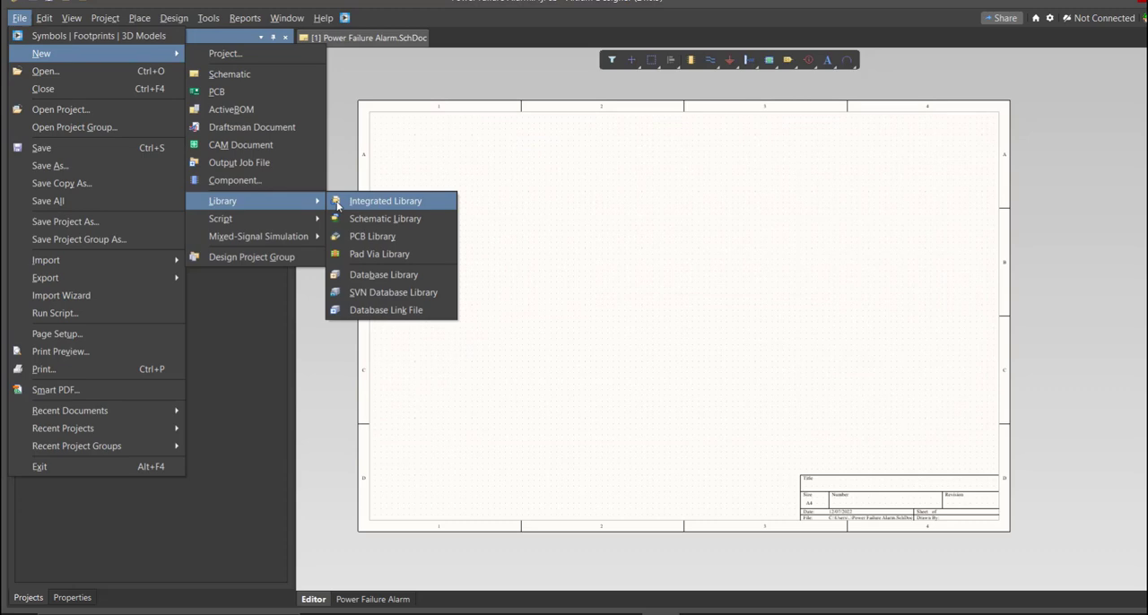
Create a schematic library and save it as Power Failure Alarm
click(384, 219)
text(Power Failure Alarm)
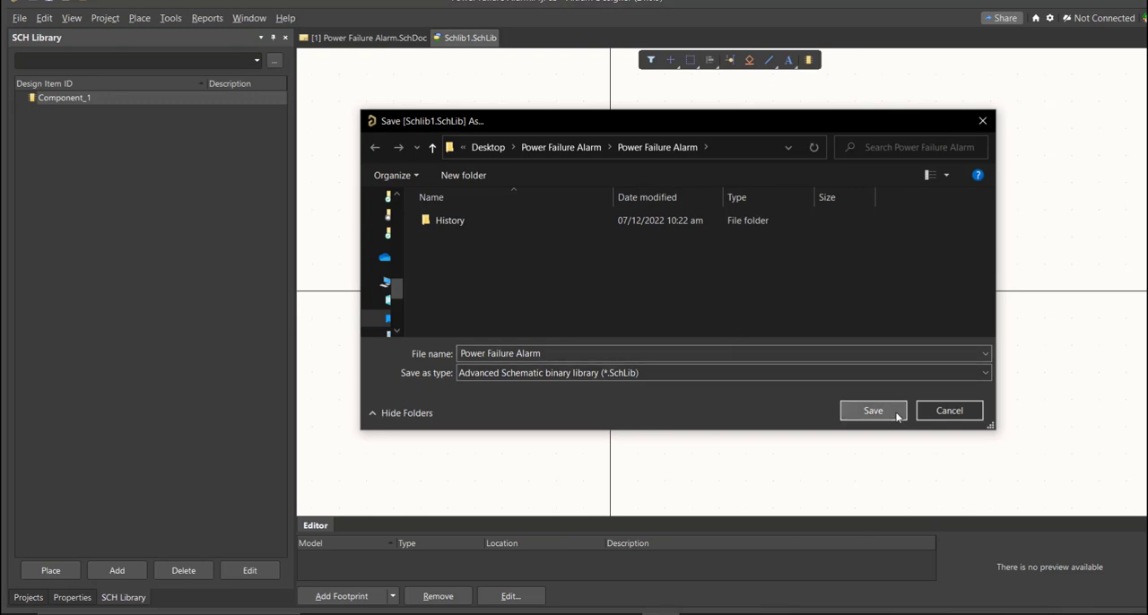
click(871, 409)
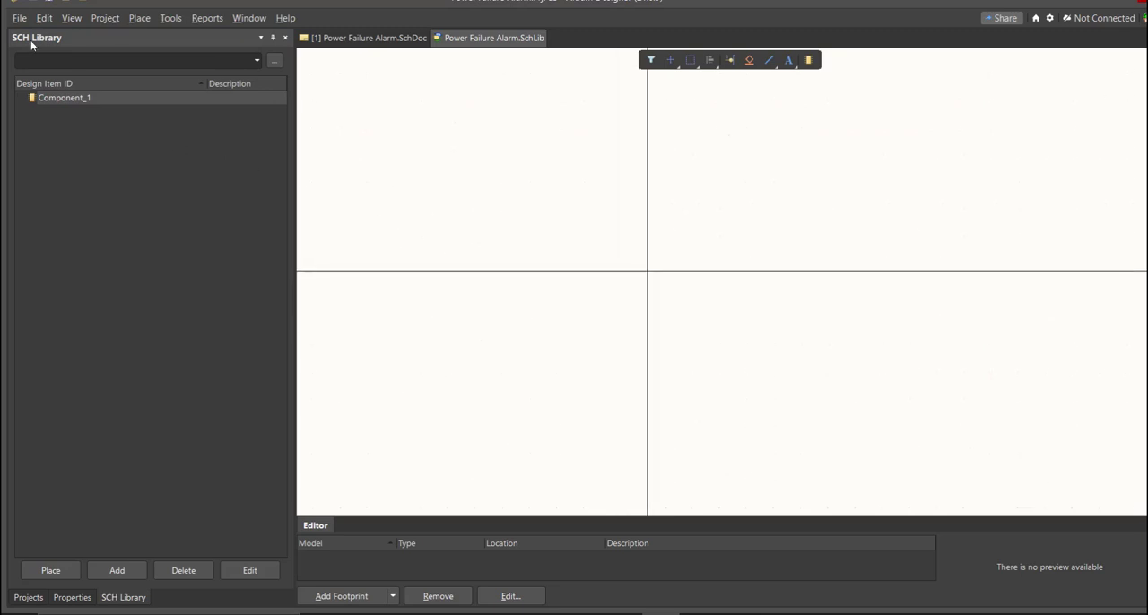
Create a PCB footprint library and save it as Power Failure Alarm
click(18, 18)
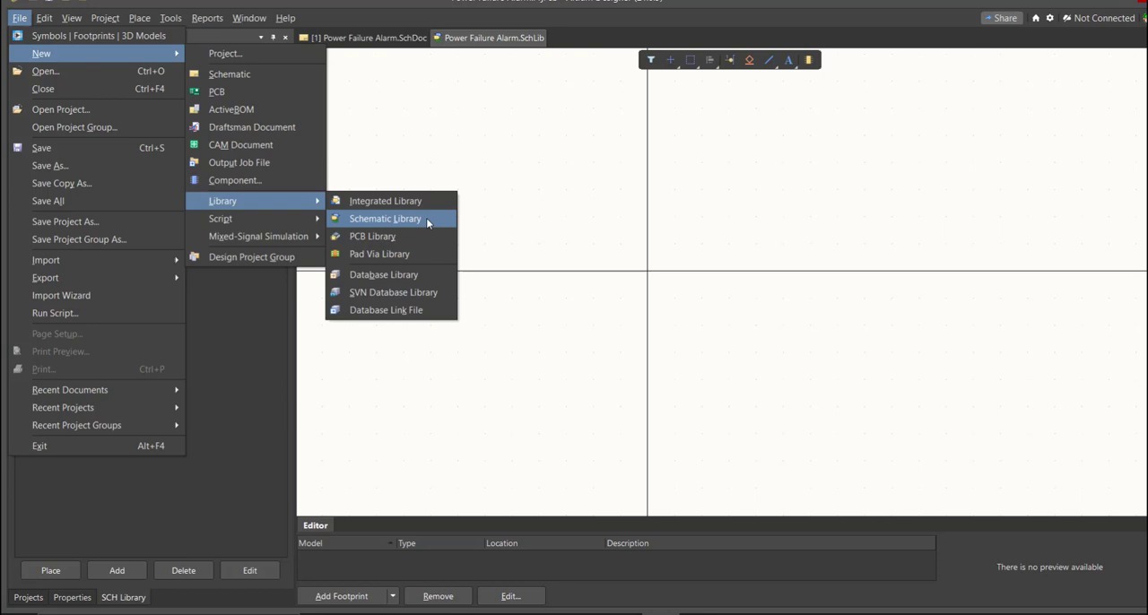
click(384, 219)
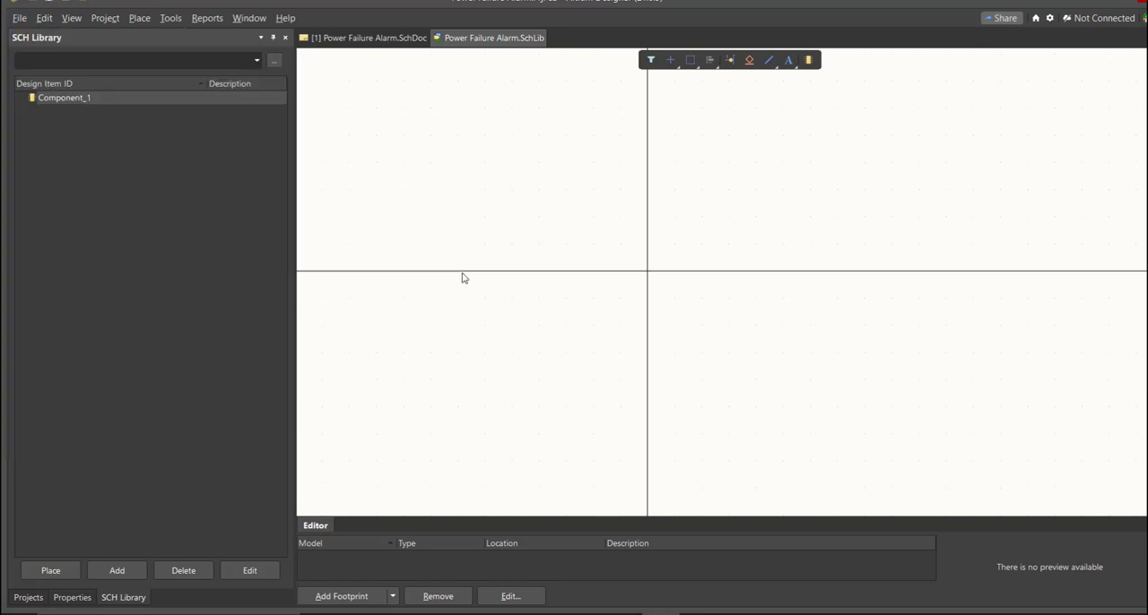
click(585, 38)
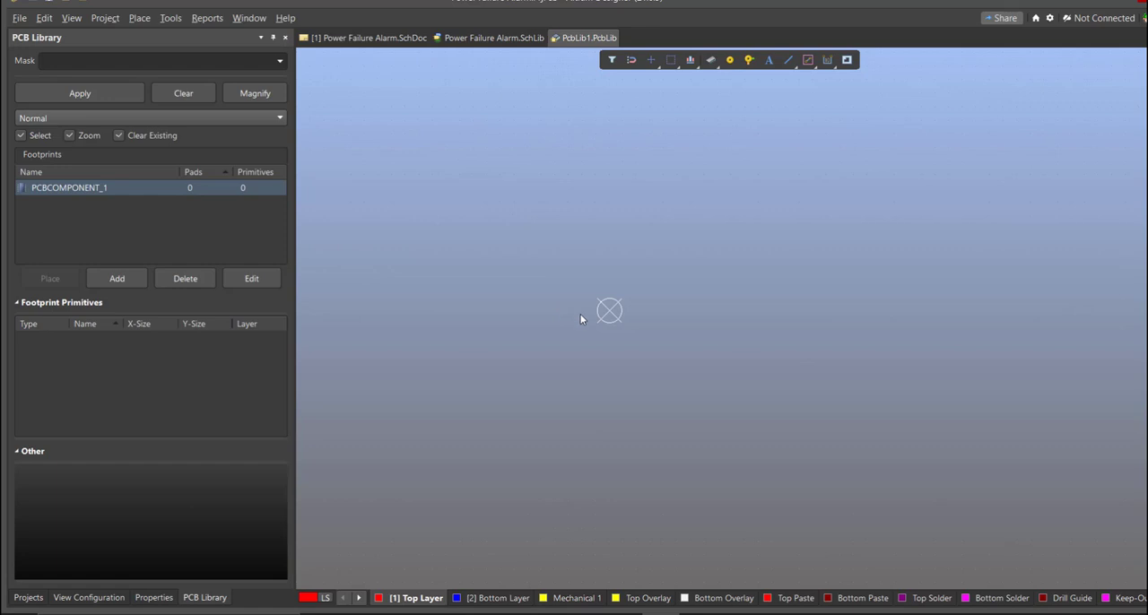
mouse_move(660, 301)
text(Power Failure Alarm)
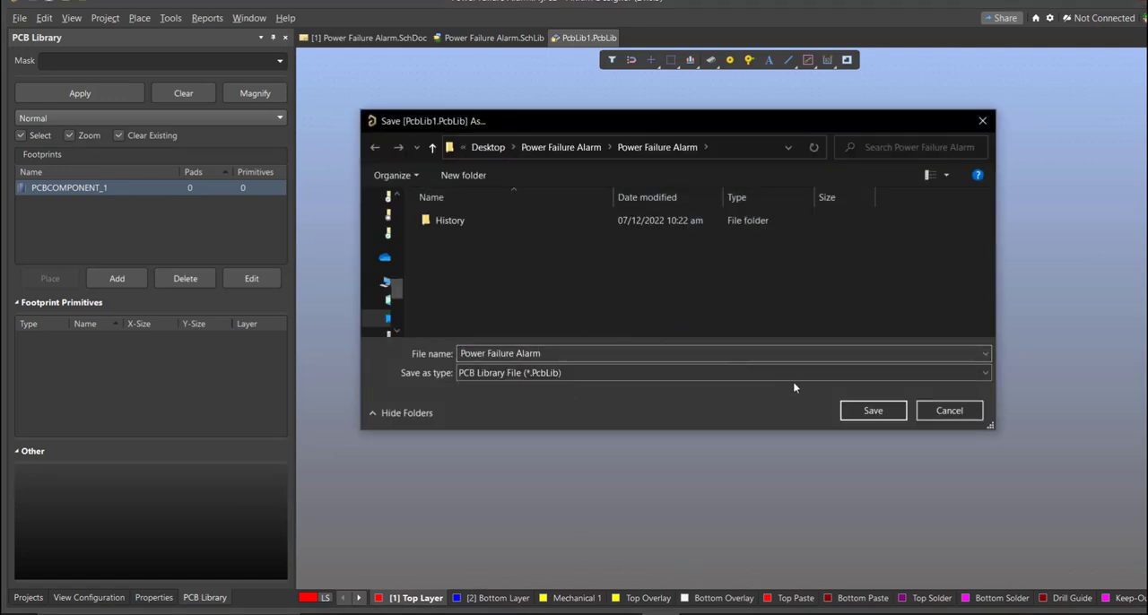
click(872, 409)
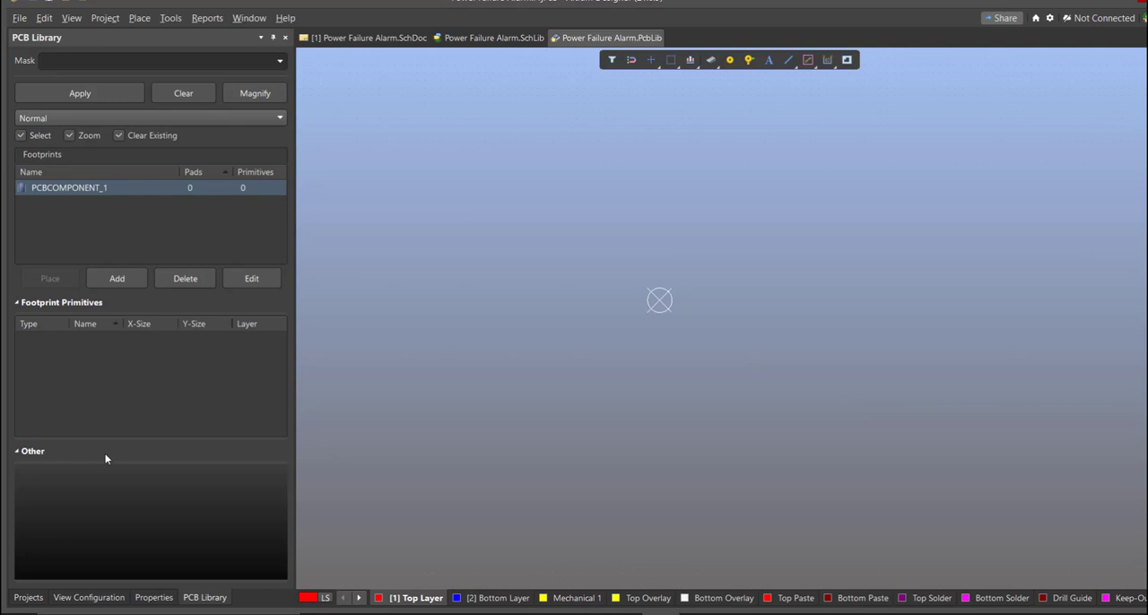
Save the Power Failure Alarm project from the Projects panel
click(28, 597)
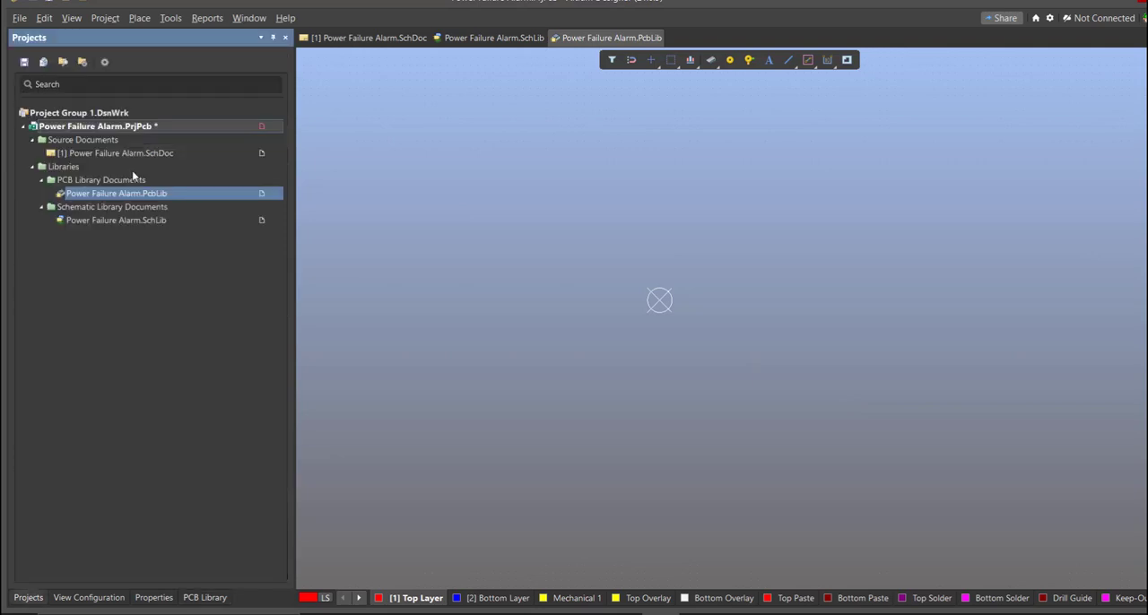
right_click(97, 126)
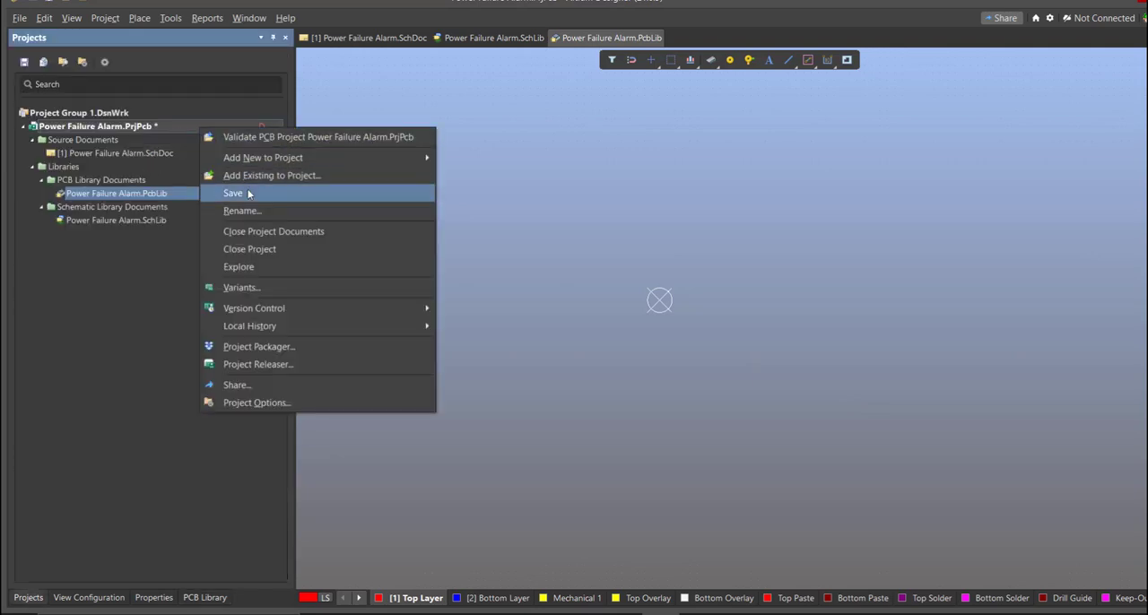
click(233, 192)
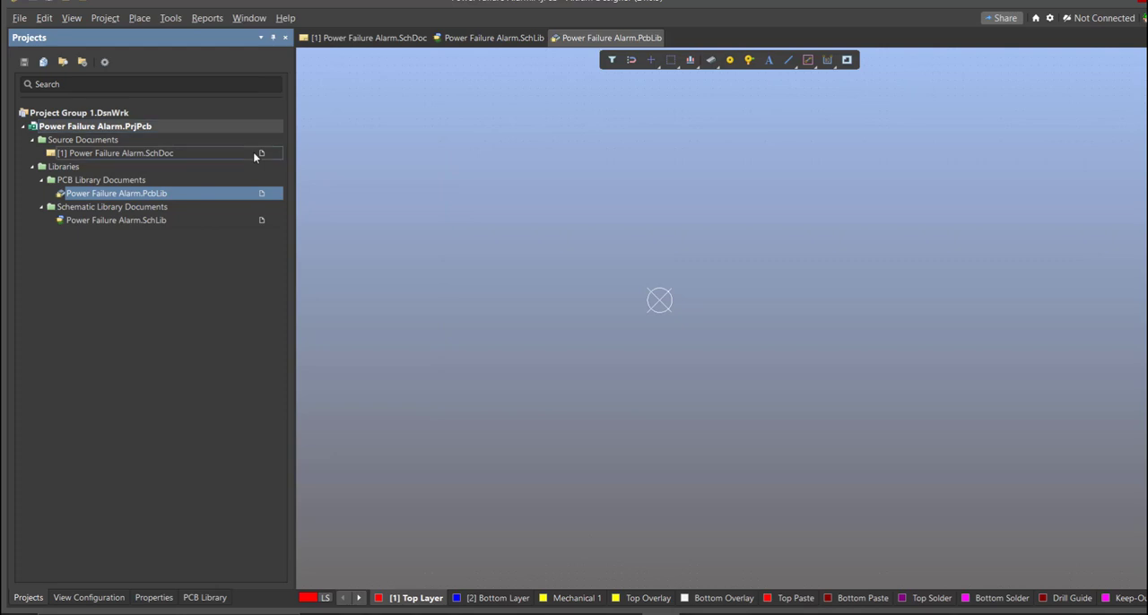
Open the schematic sheet and move the Library Loader window over it
double_click(117, 152)
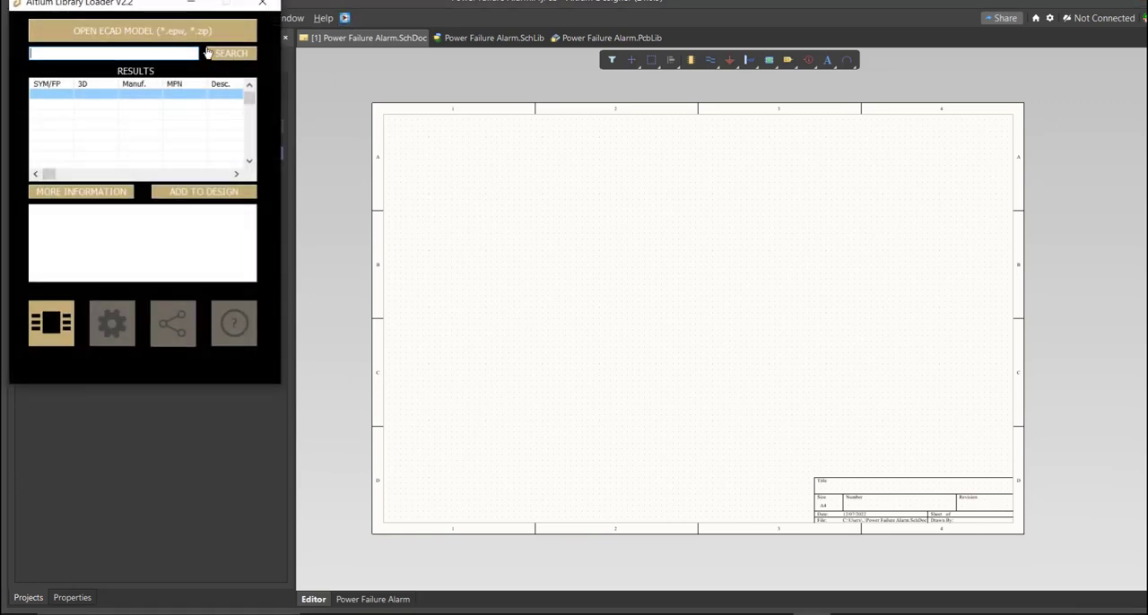
drag(142, 4, 520, 126)
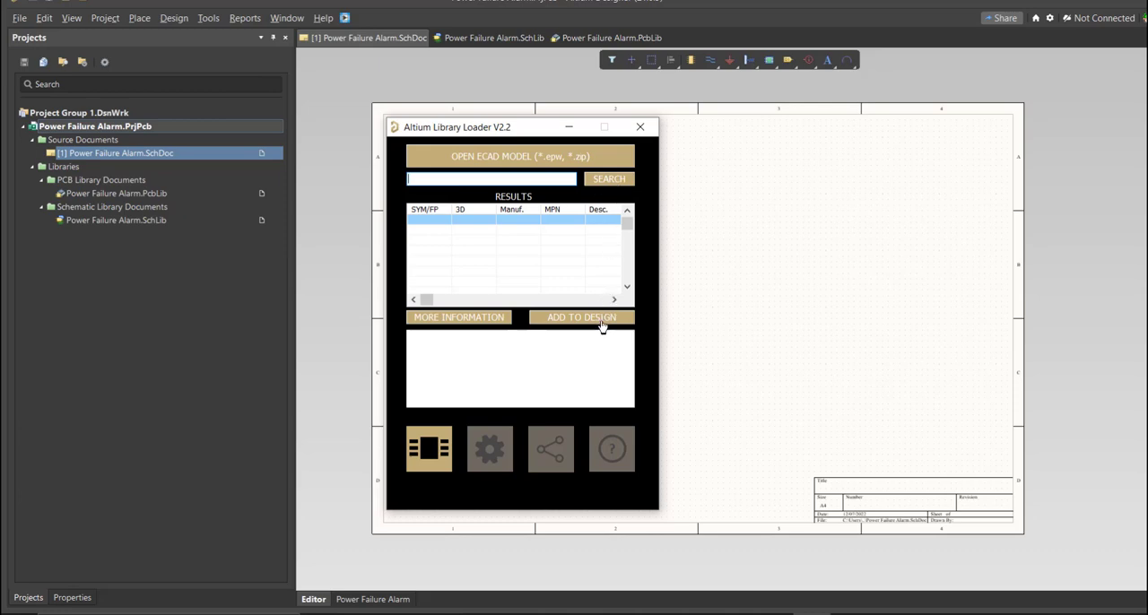
mouse_move(787, 280)
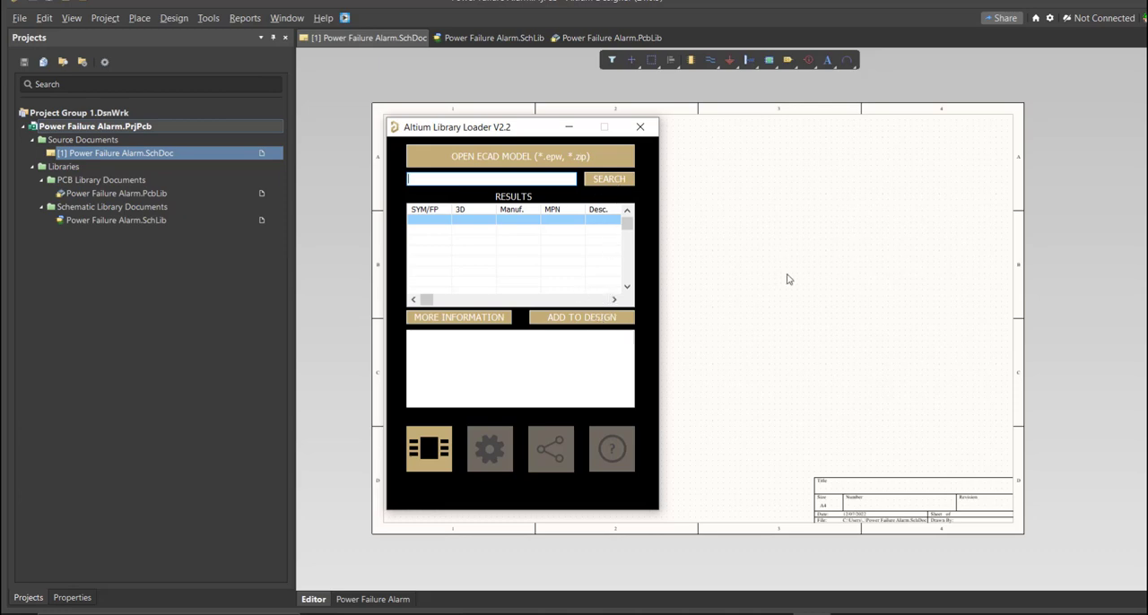
mouse_move(843, 240)
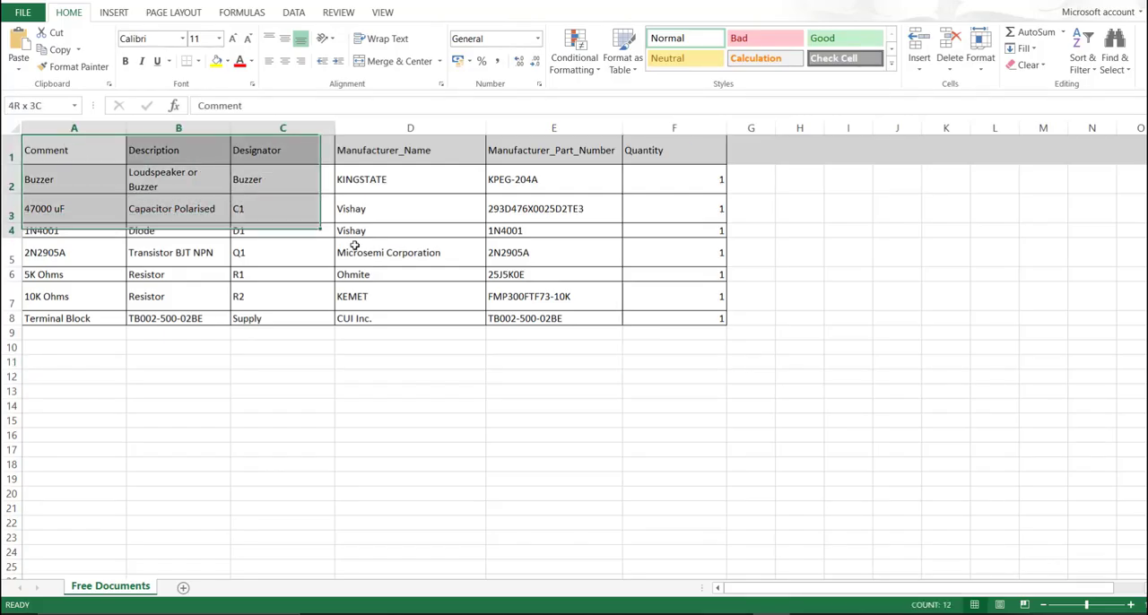
Review the BOM parts list in Excel and return to Altium Designer
click(674, 376)
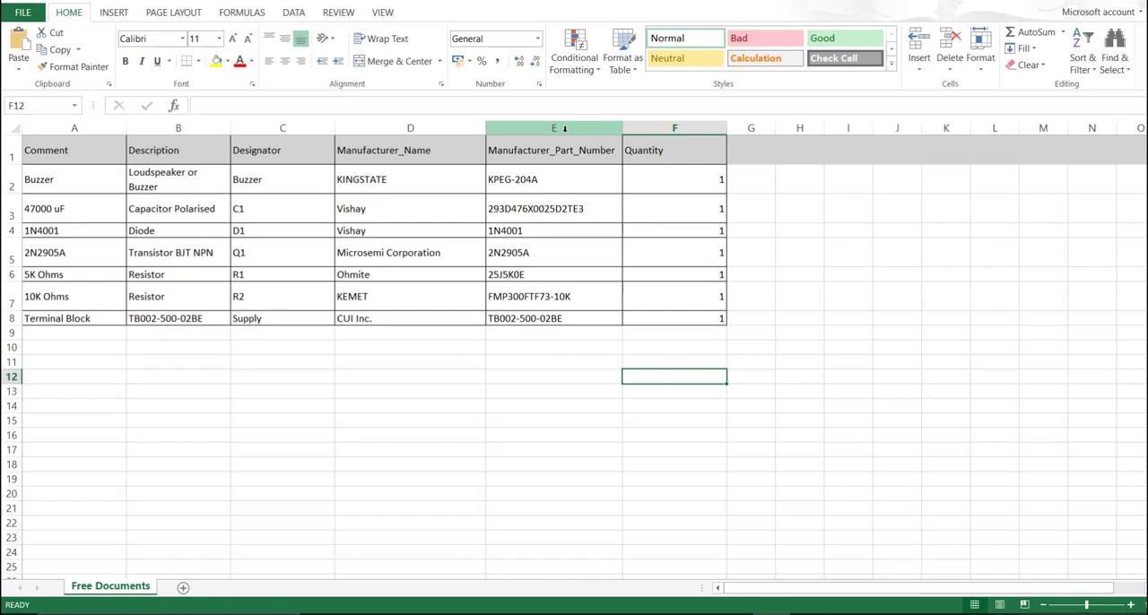
click(553, 127)
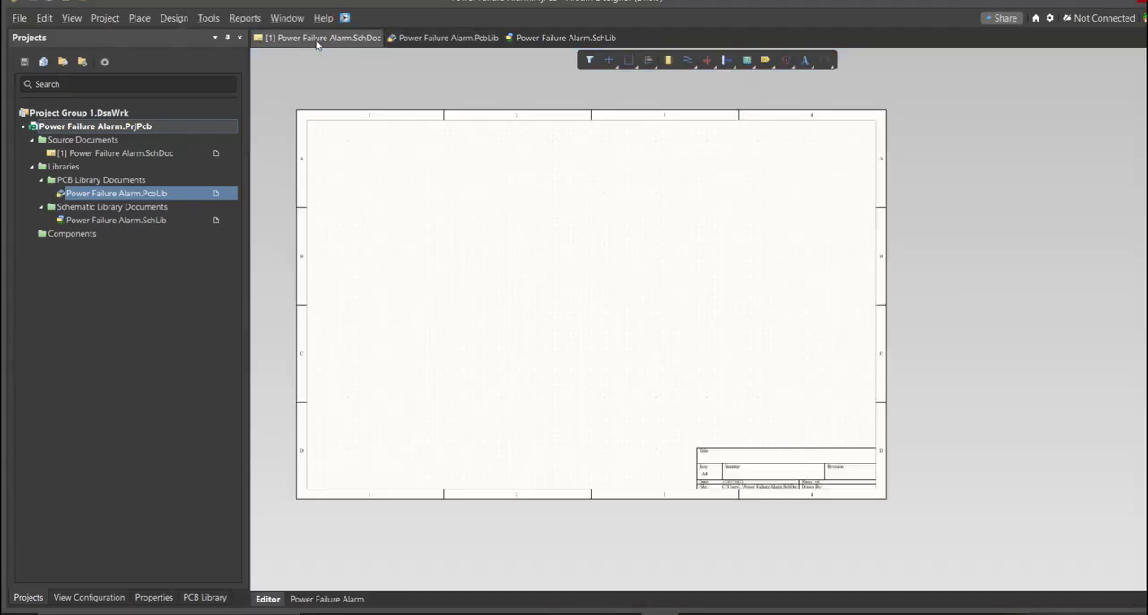
Search the Library Loader for KPEG-204A and select the KINGSTATE buzzer result
click(116, 153)
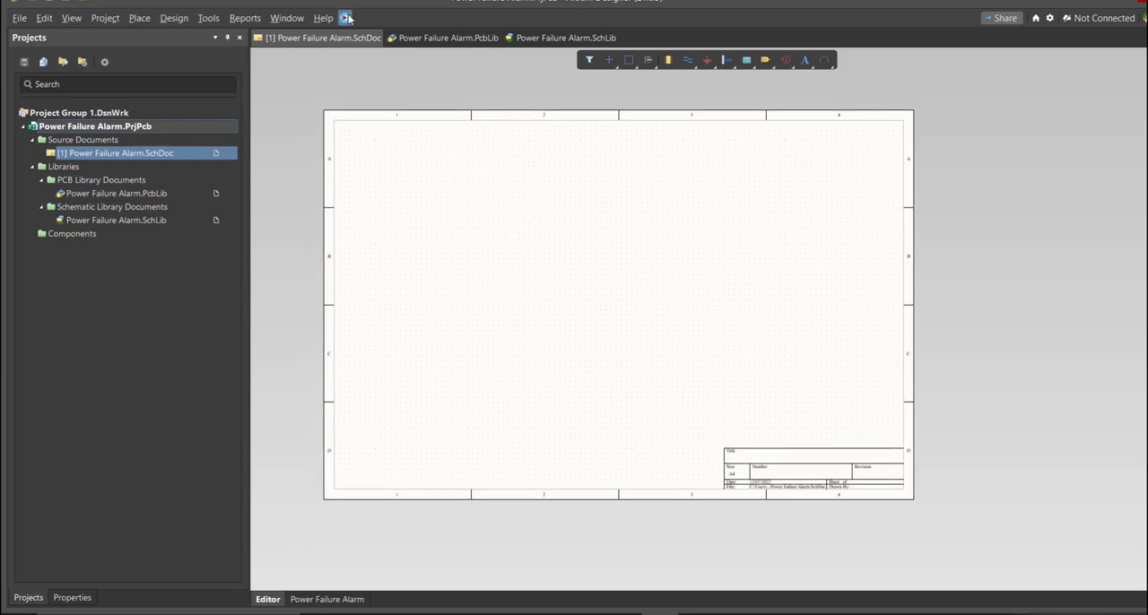
click(344, 18)
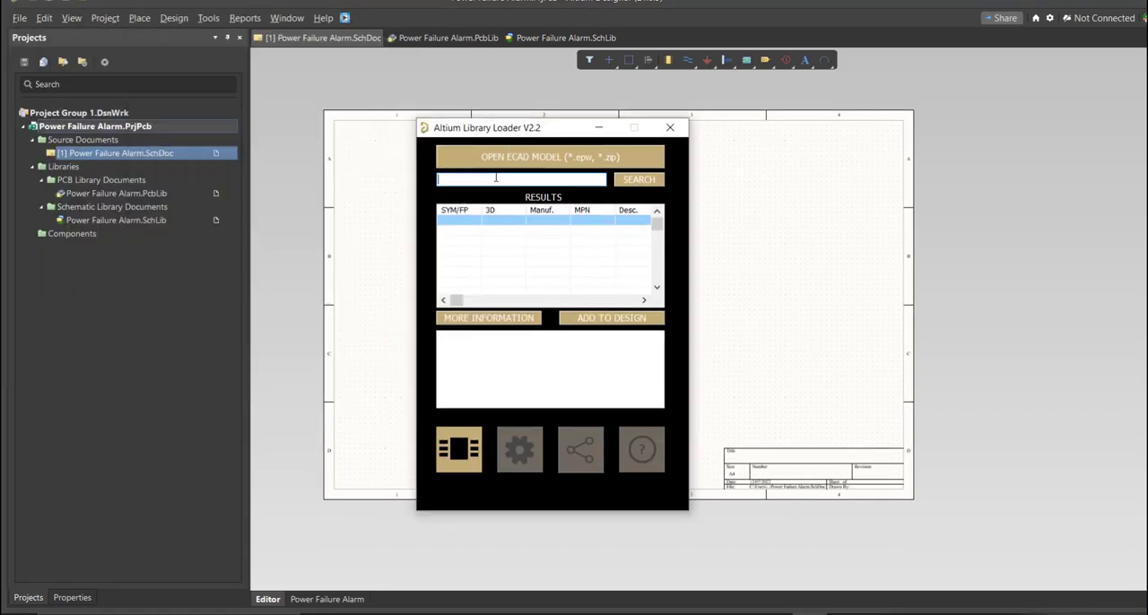
text(KPEG-204A)
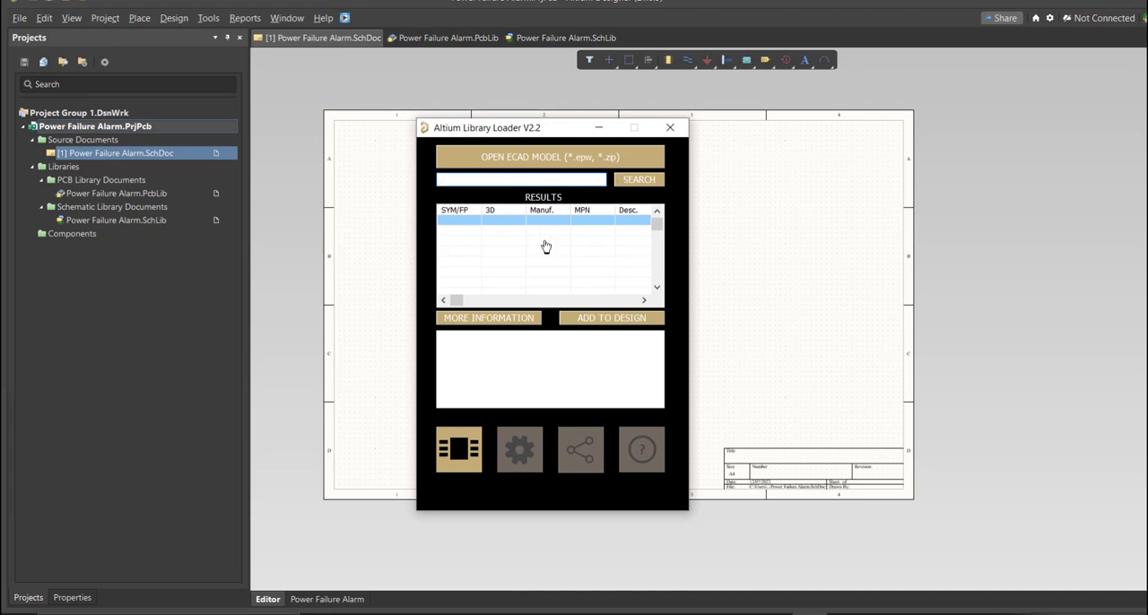
click(638, 180)
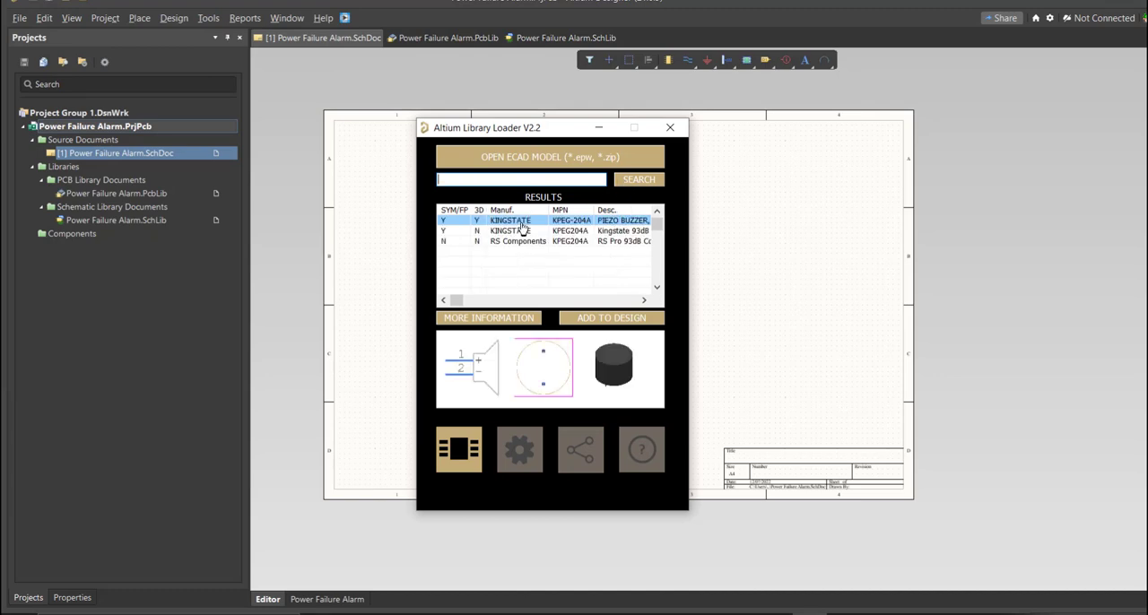
Add the KPEG-204A buzzer to the design and place it on the schematic
click(609, 318)
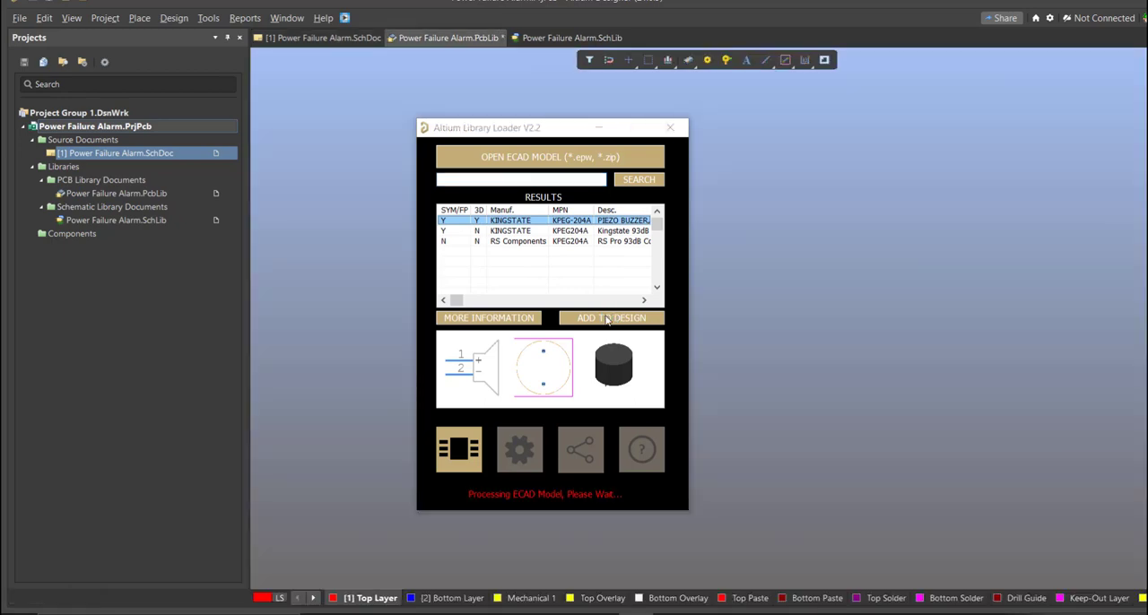
click(609, 318)
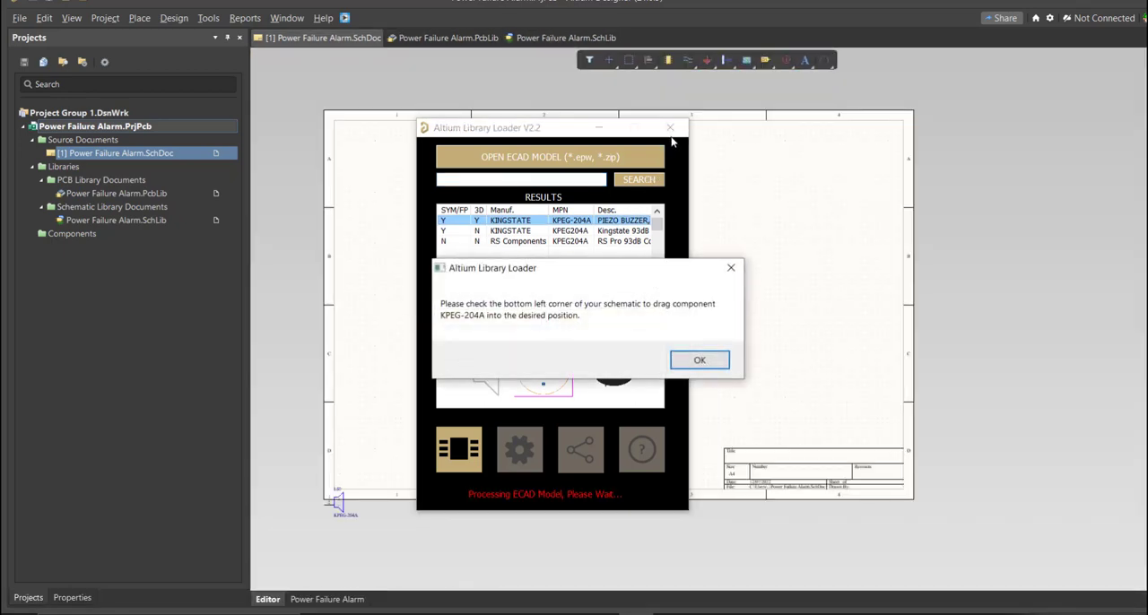
click(700, 359)
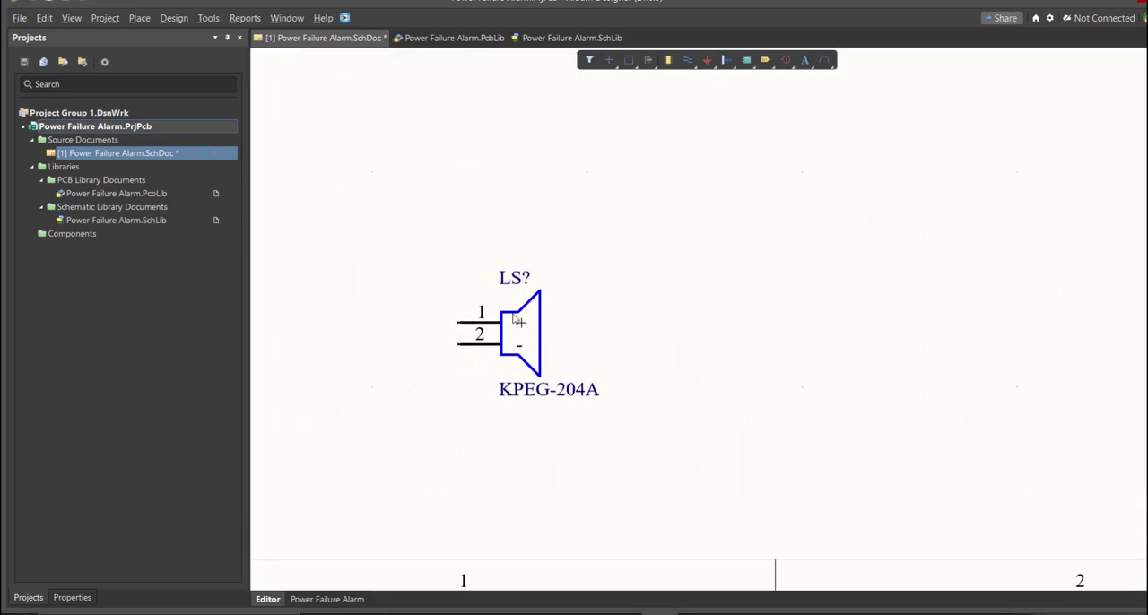
Set the KPEG-204A library part's comment to Buzzer and return to the schematic
click(570, 38)
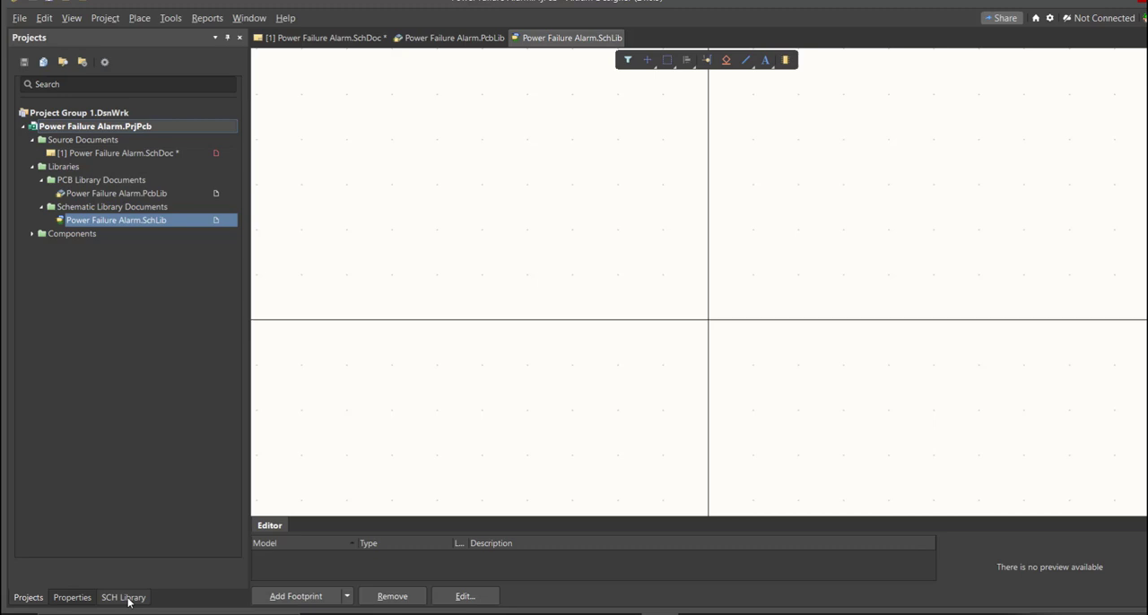
click(122, 598)
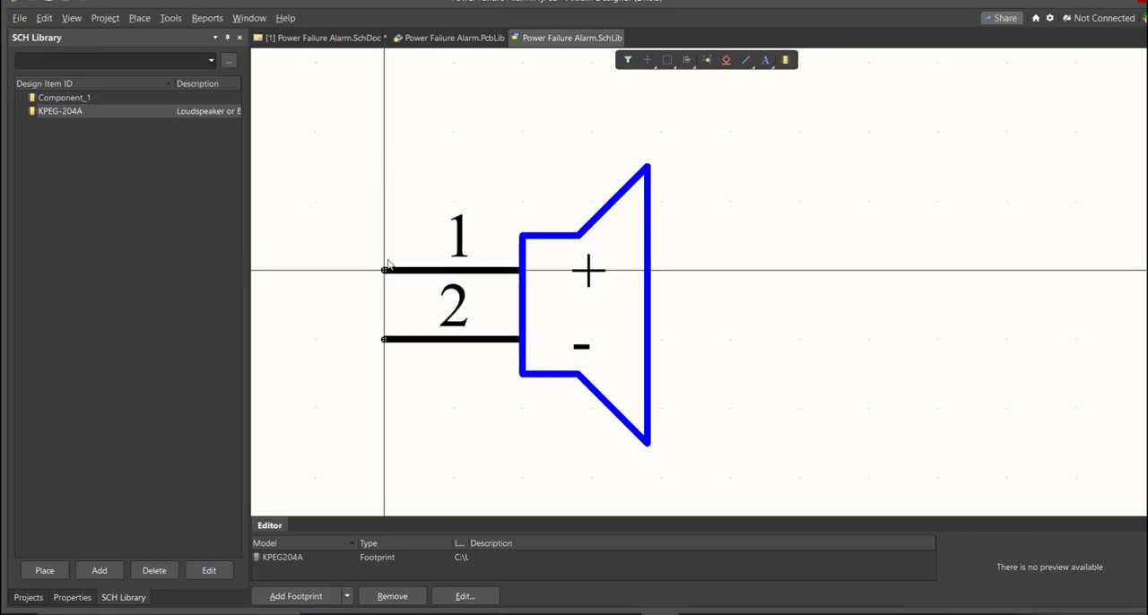
mouse_move(126, 135)
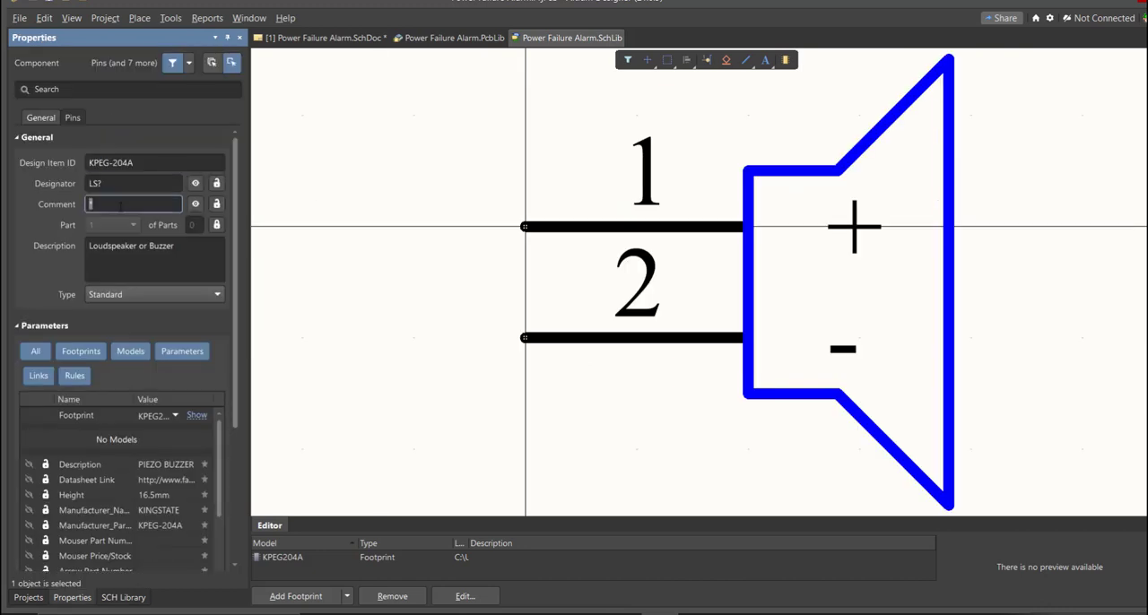
text(B)
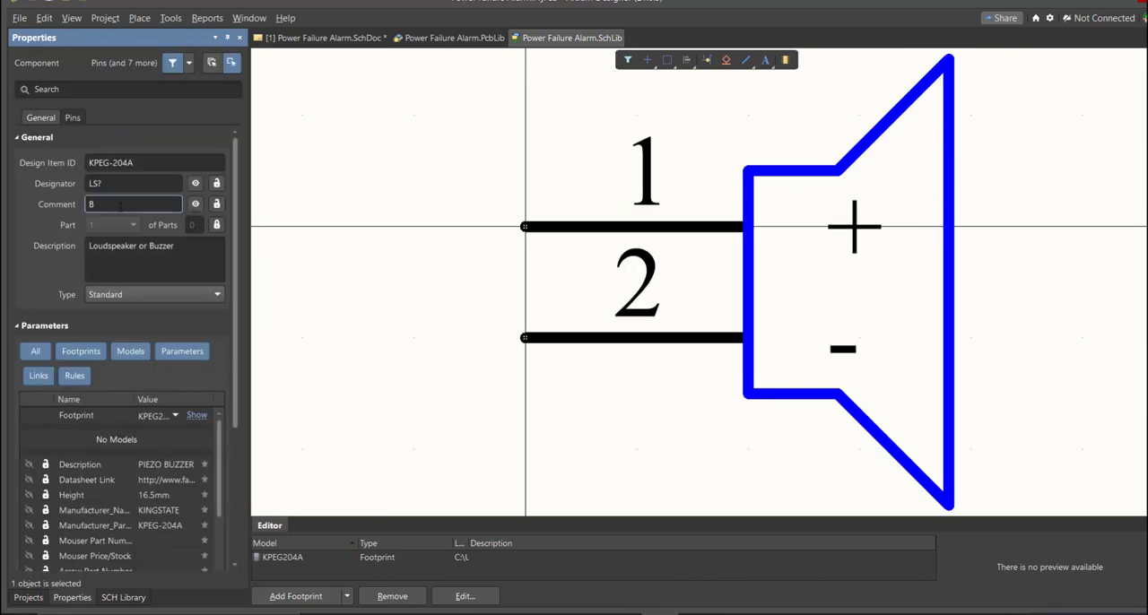
text(Buzzer)
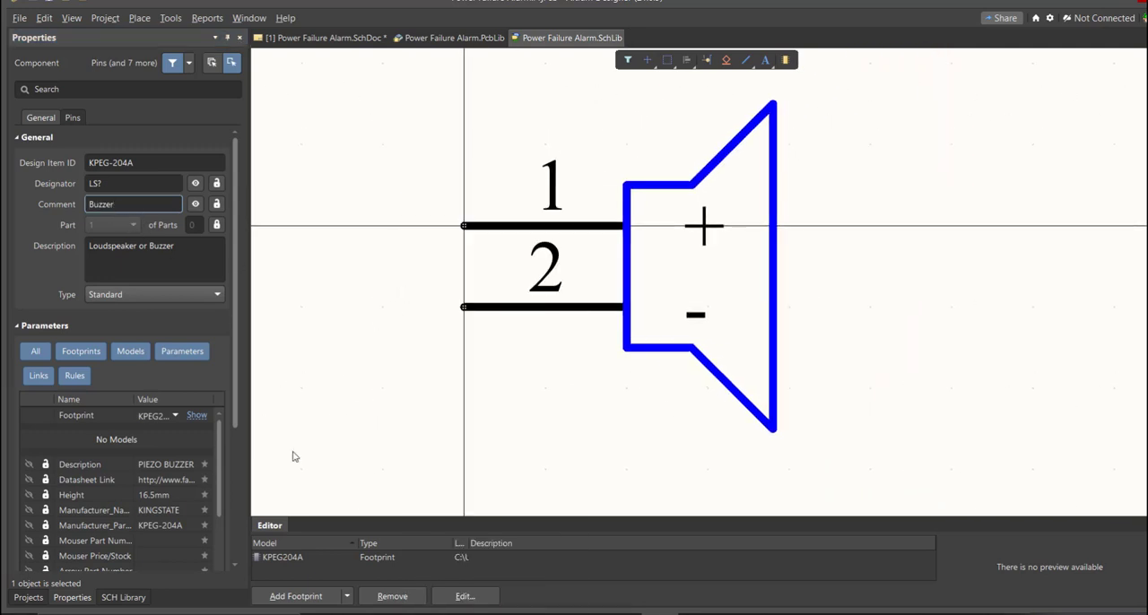
click(122, 597)
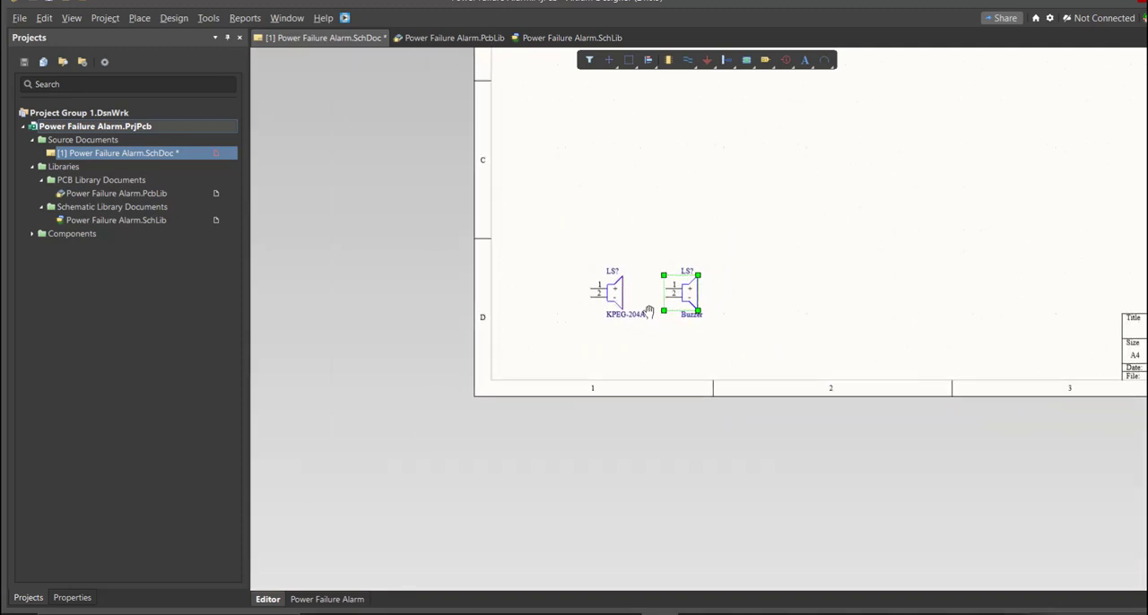
Review the library's parts, inspecting the 2N2905A transistor and polarised capacitor
scroll(up, 3)
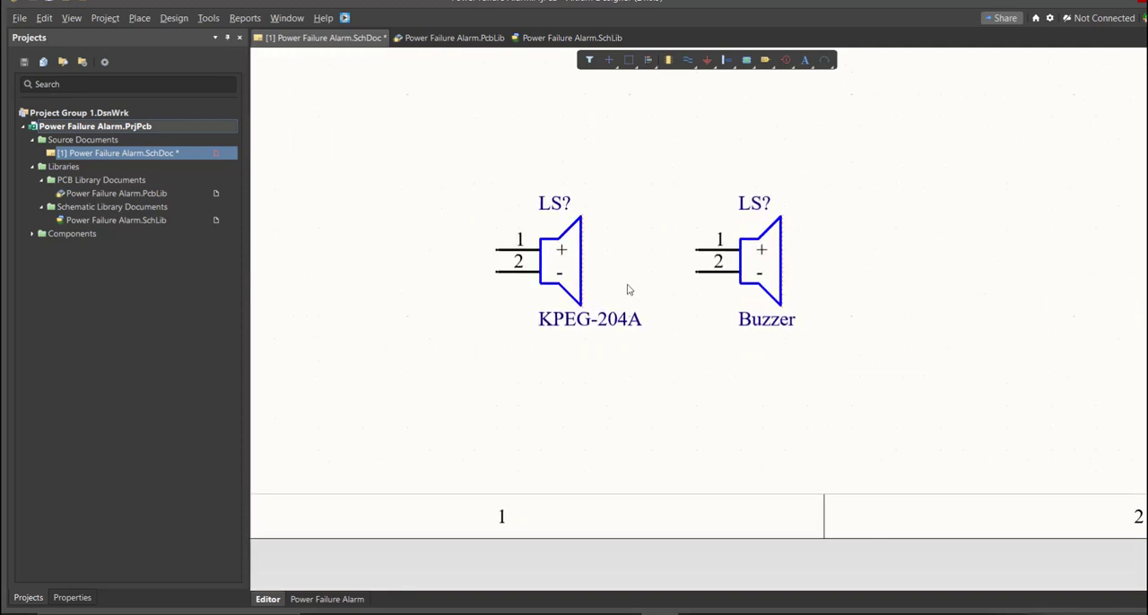
mouse_move(608, 371)
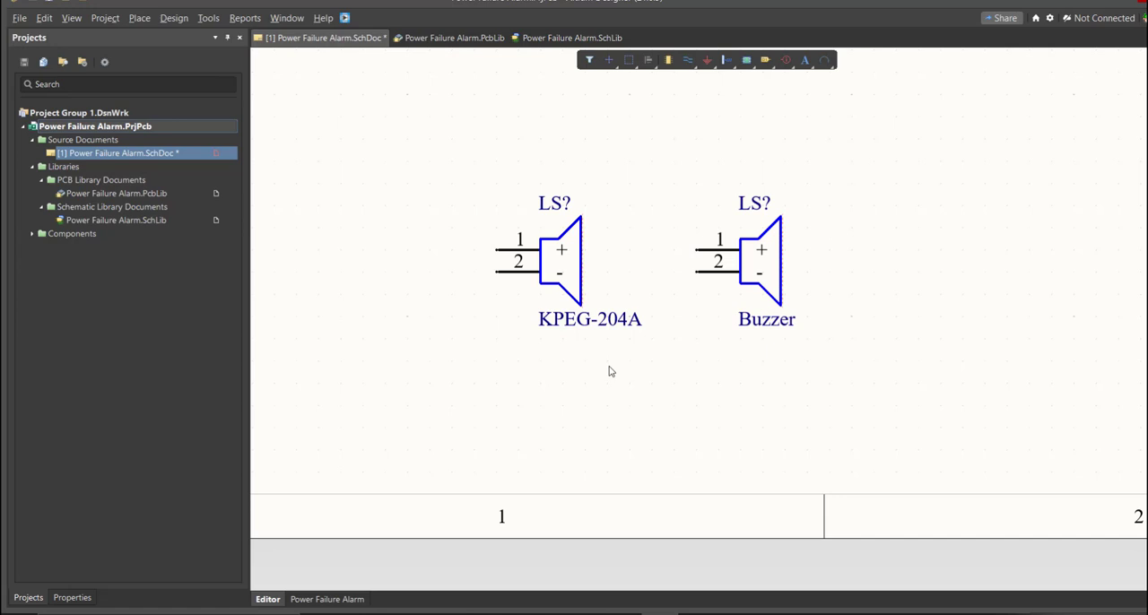
mouse_move(645, 175)
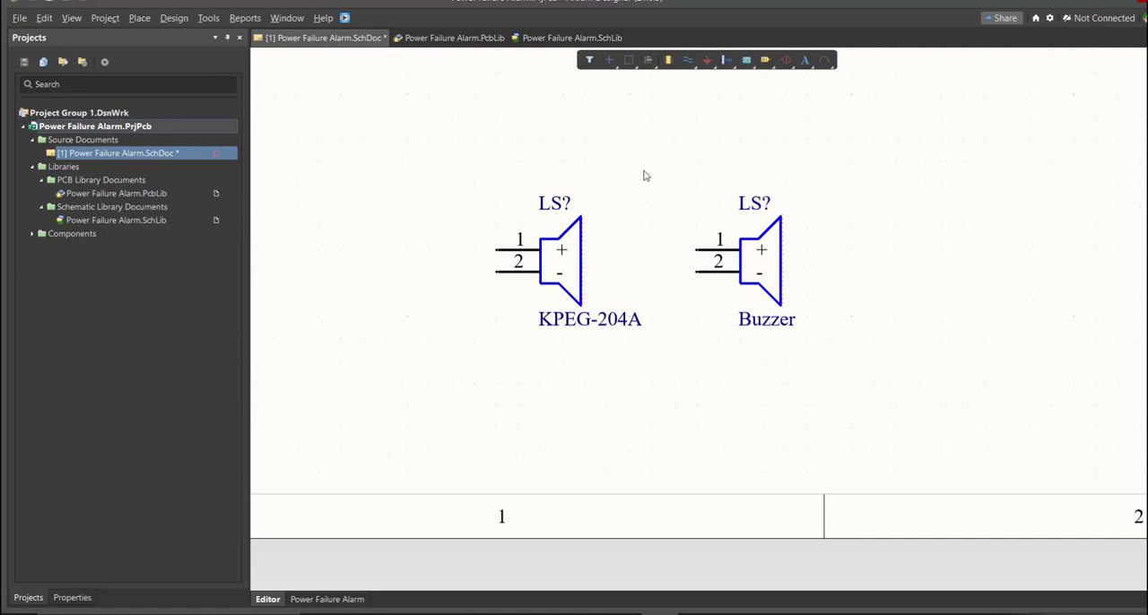
click(760, 260)
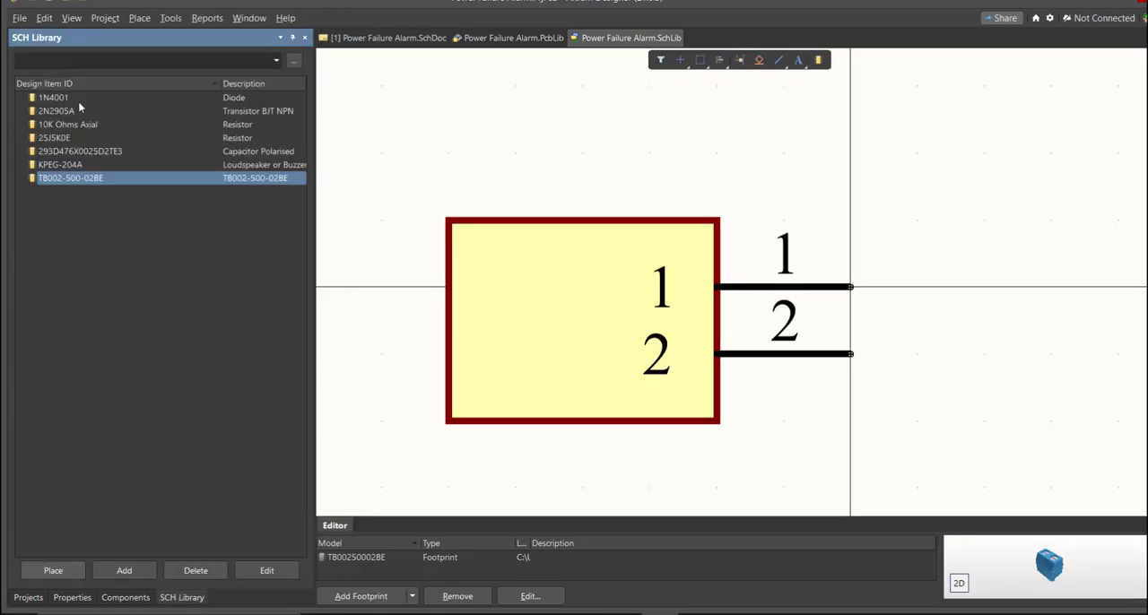
click(57, 112)
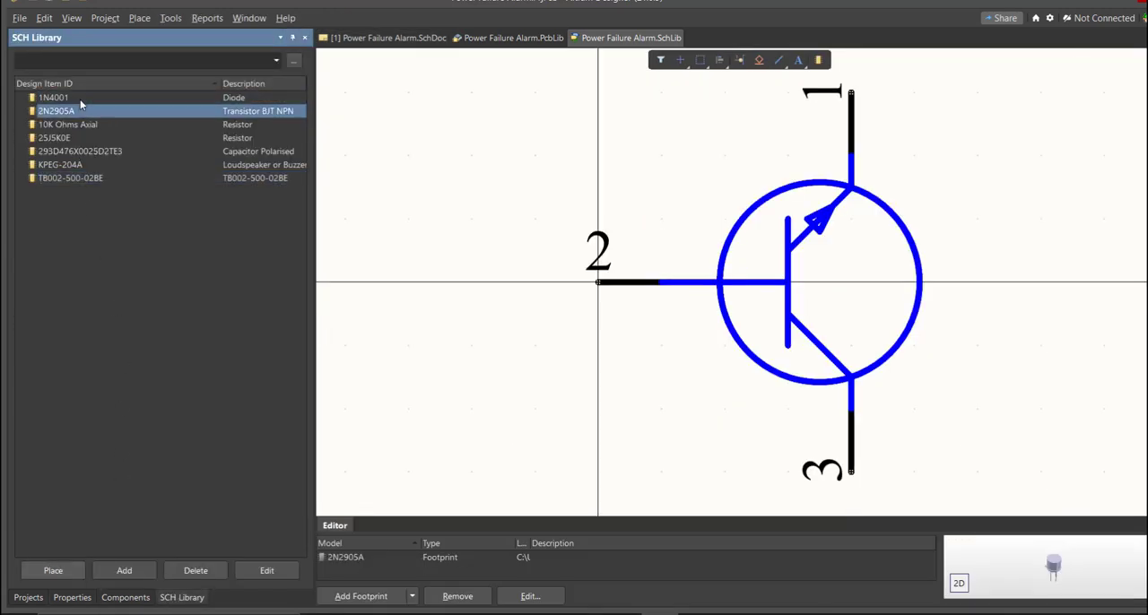
click(79, 151)
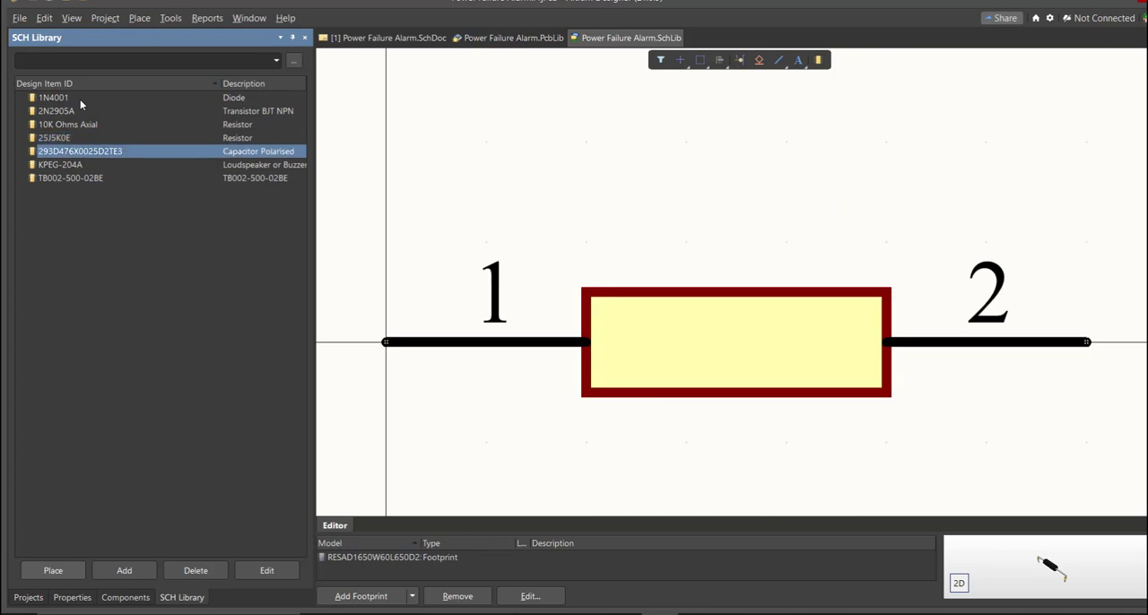
Inspect the KPEG-204A buzzer part, then return to the blank schematic sheet
click(70, 177)
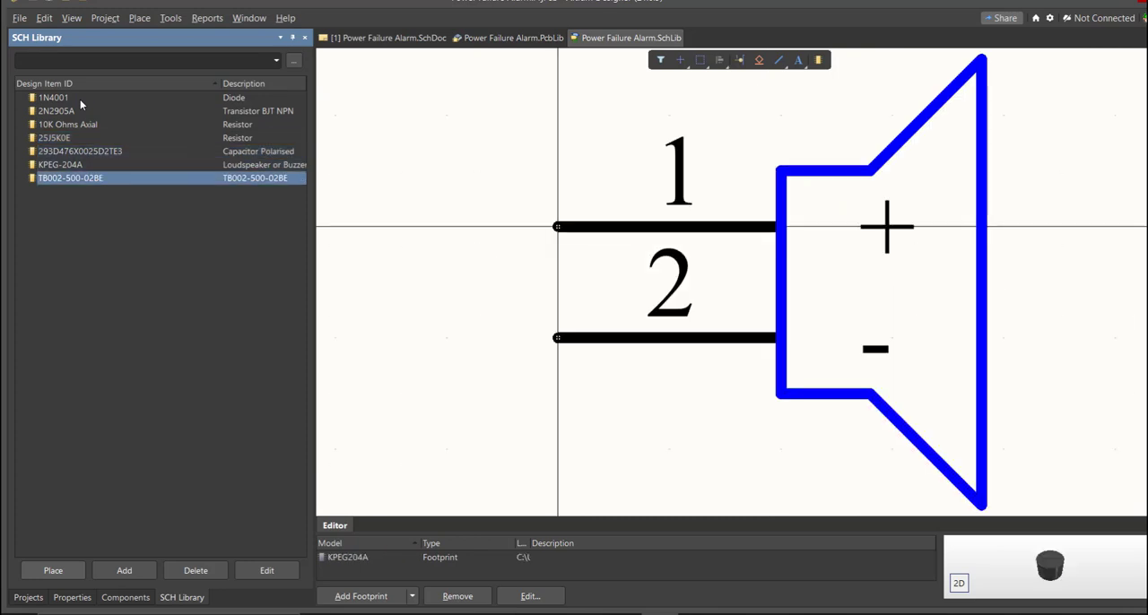
click(61, 165)
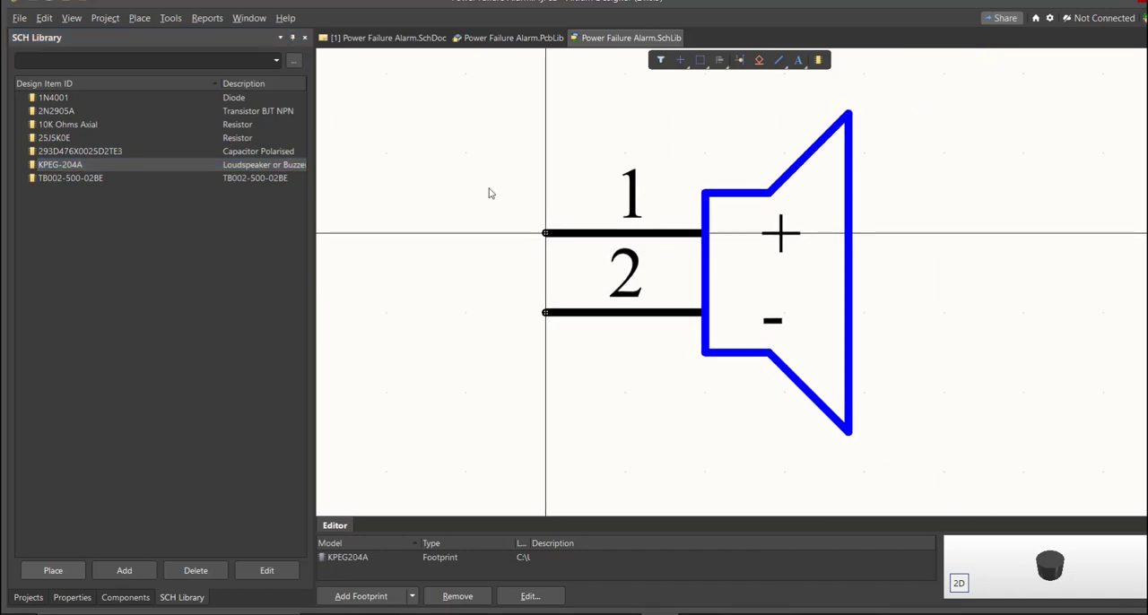
click(388, 37)
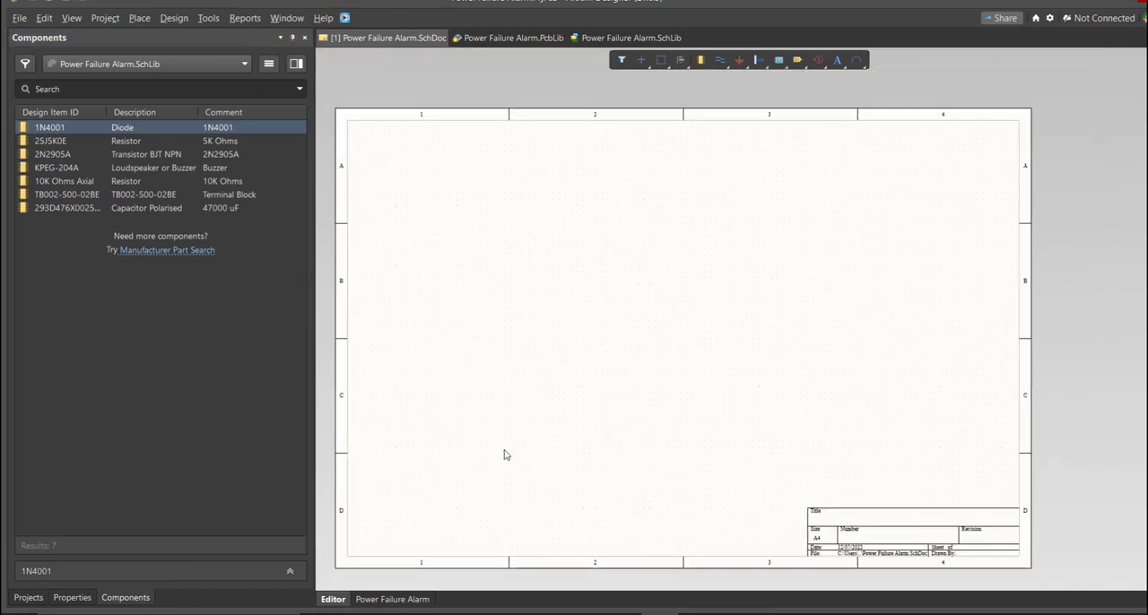
Show the Components panel and place the terminal block from the library onto the sheet
right_click(505, 455)
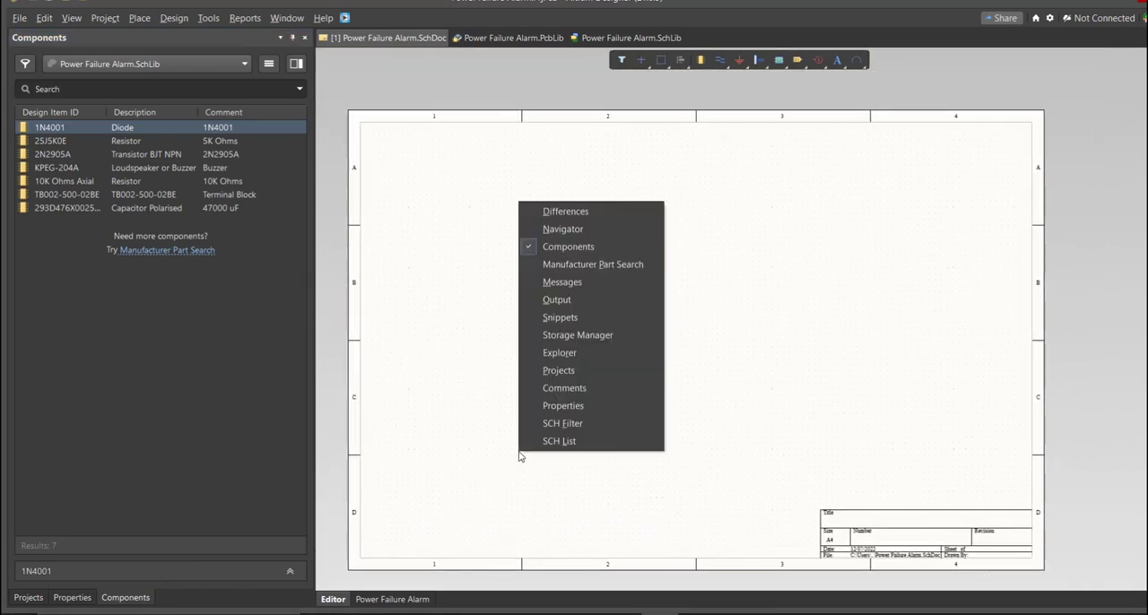
mouse_move(592, 248)
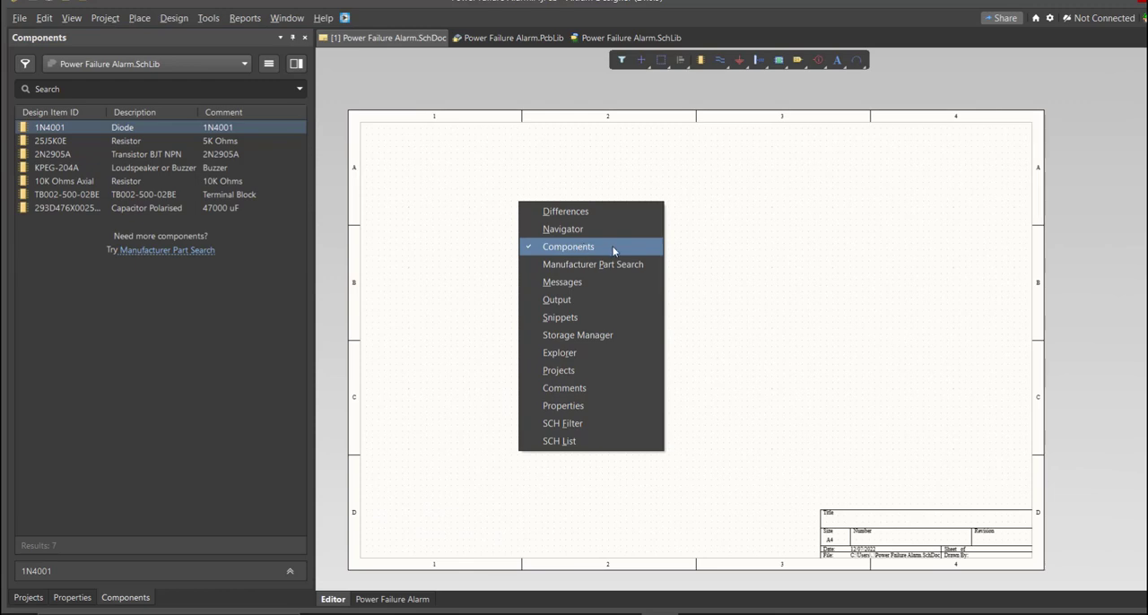
click(567, 245)
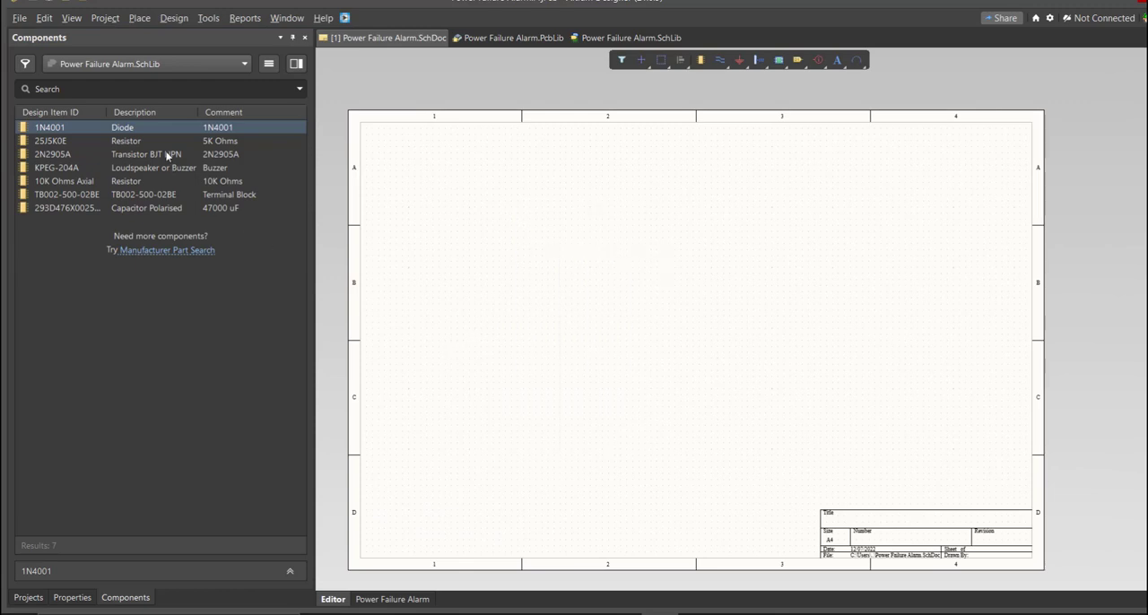
click(52, 154)
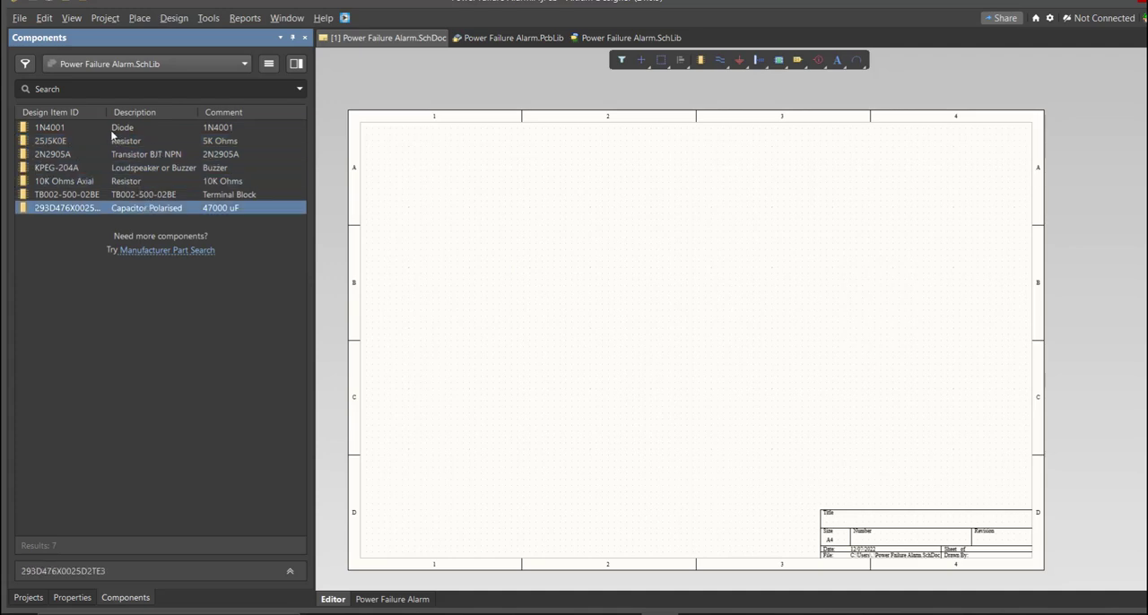
click(52, 154)
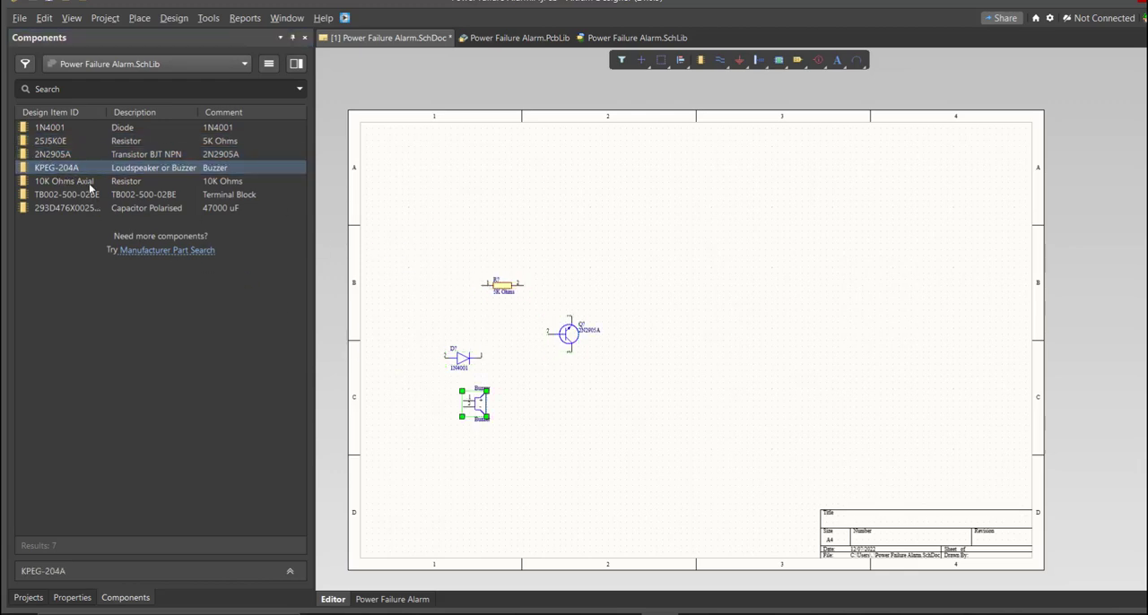
Place the remaining resistors, transistor, diode, buzzer and capacitor and arrange them on the sheet
click(65, 194)
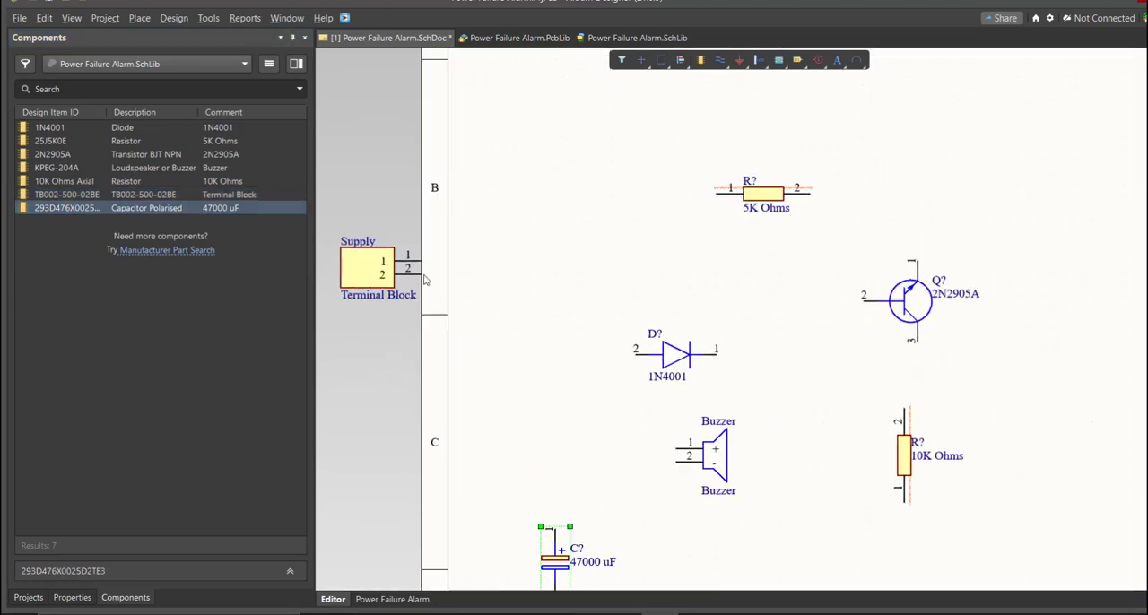
scroll(down, 3)
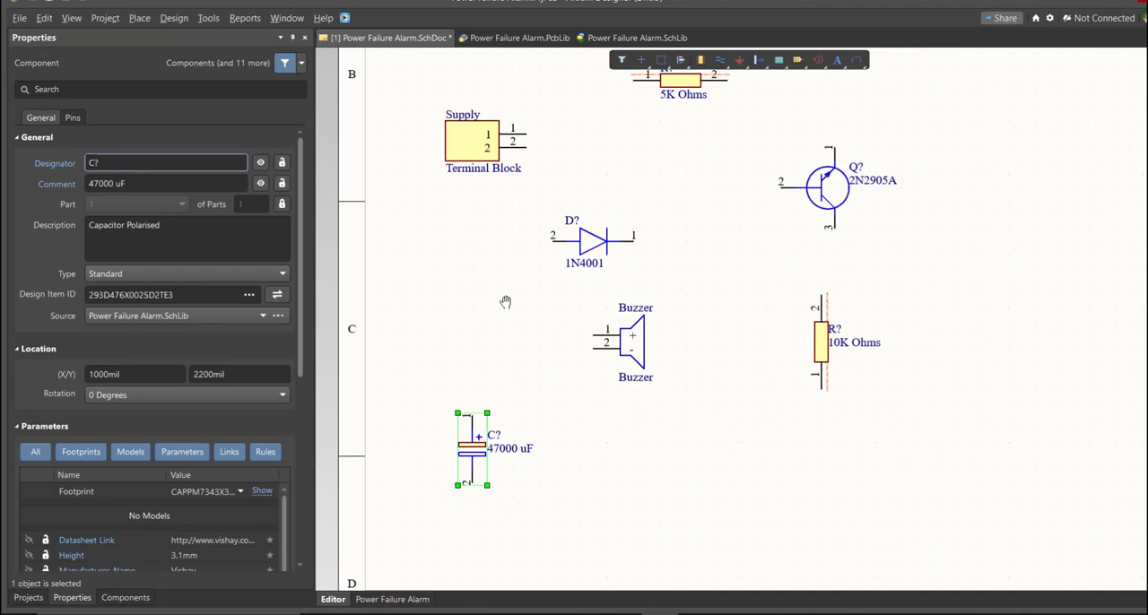
scroll(up, 3)
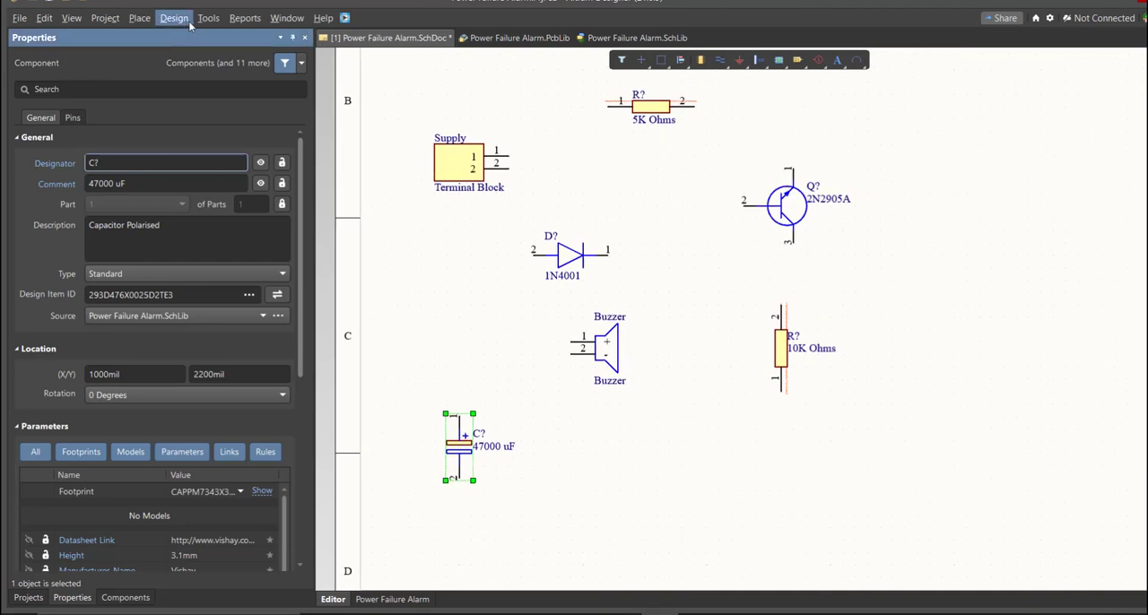
click(208, 18)
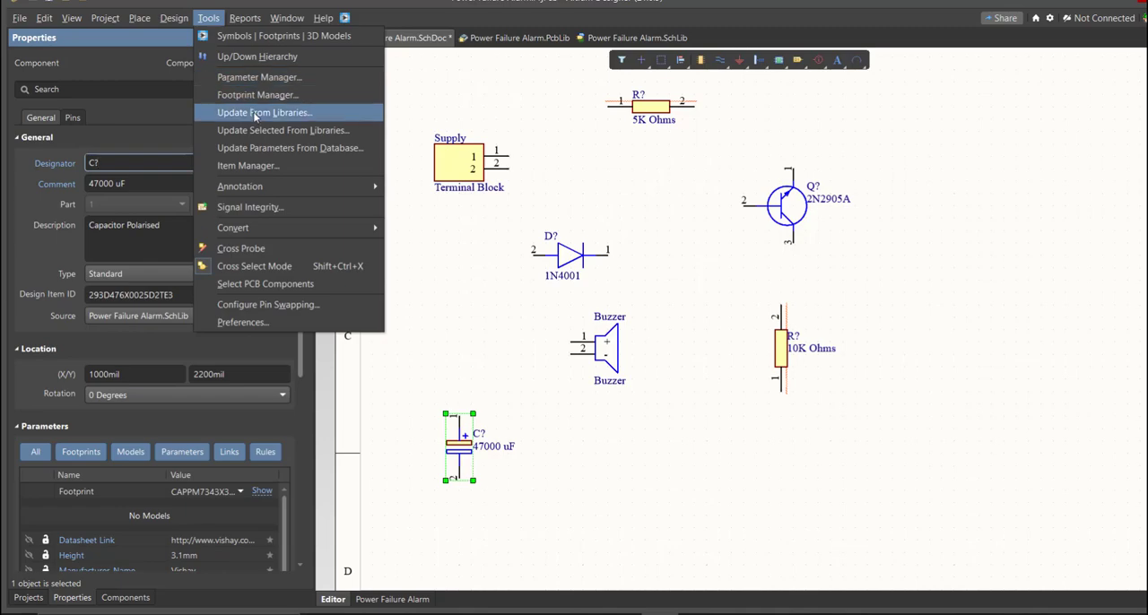
In Annotate, update the changes list proposing designators C1, D1, Q1, R1 and R2
click(241, 187)
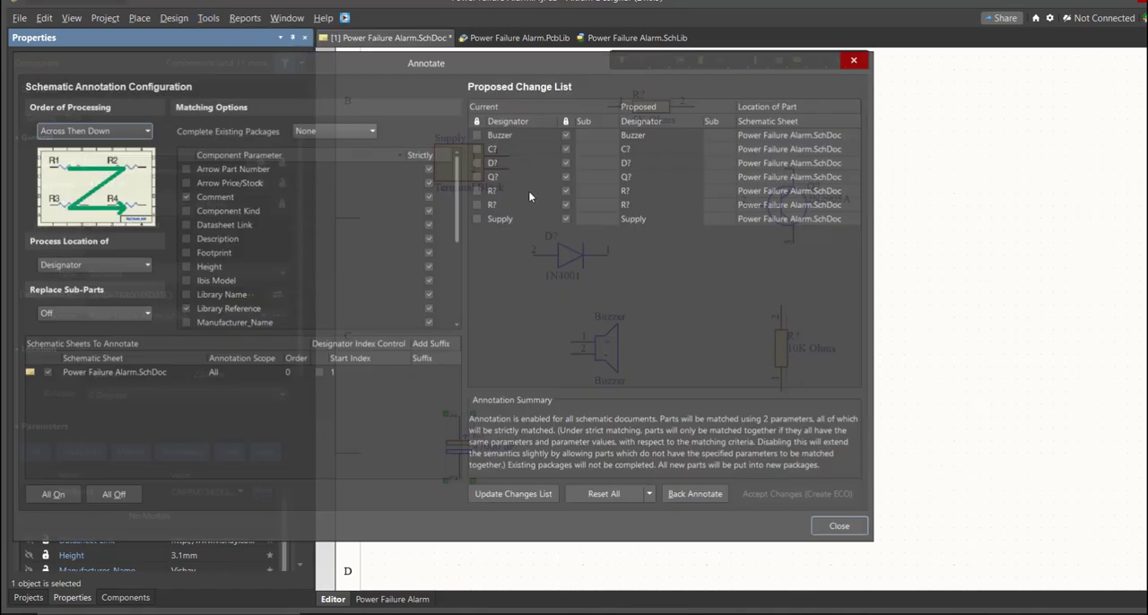
click(513, 495)
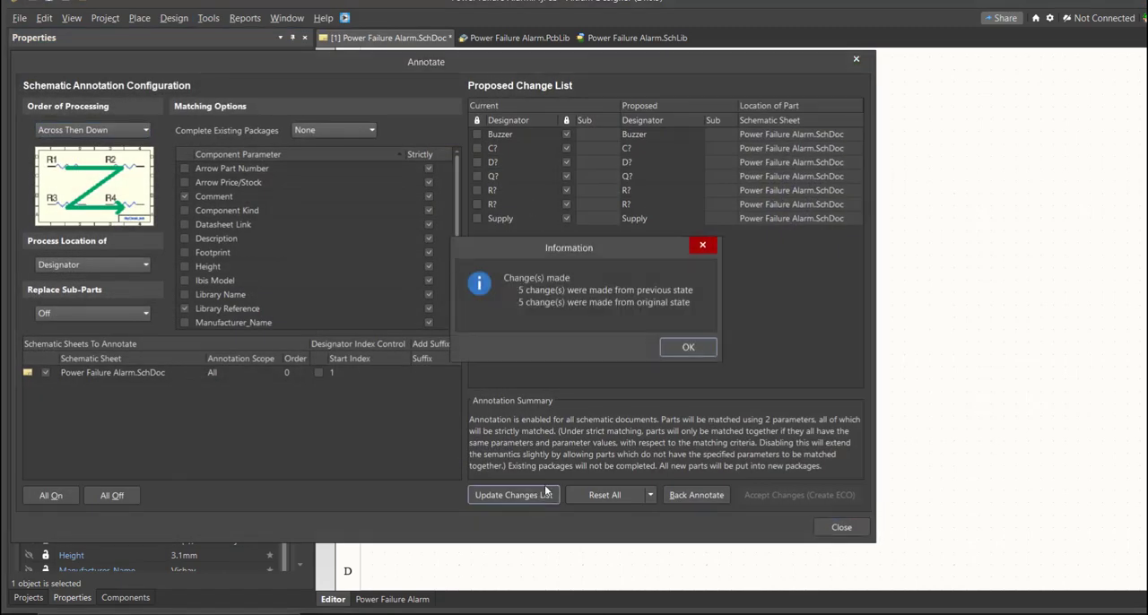
click(688, 348)
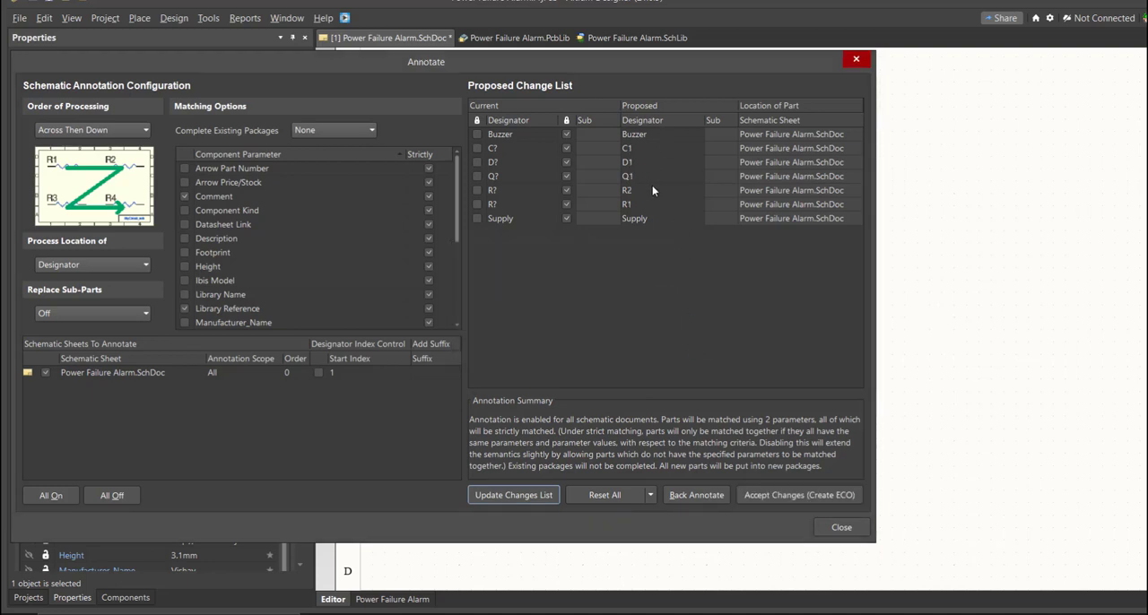
mouse_move(642, 216)
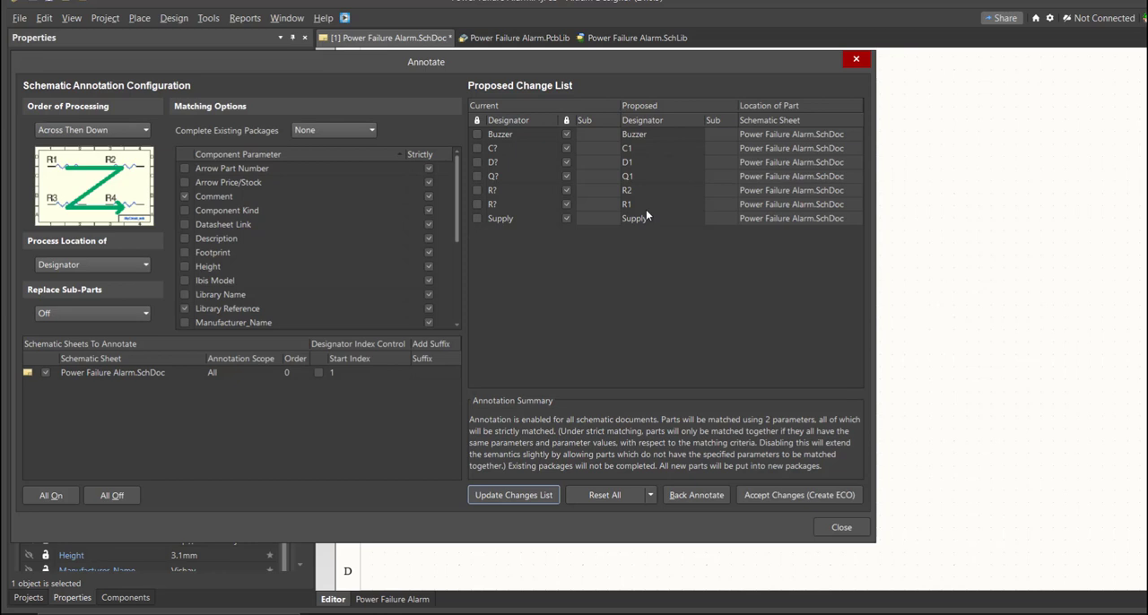
Create and execute the ECO so the parts carry designators C1, D1, Q1, R1 and R2
click(798, 495)
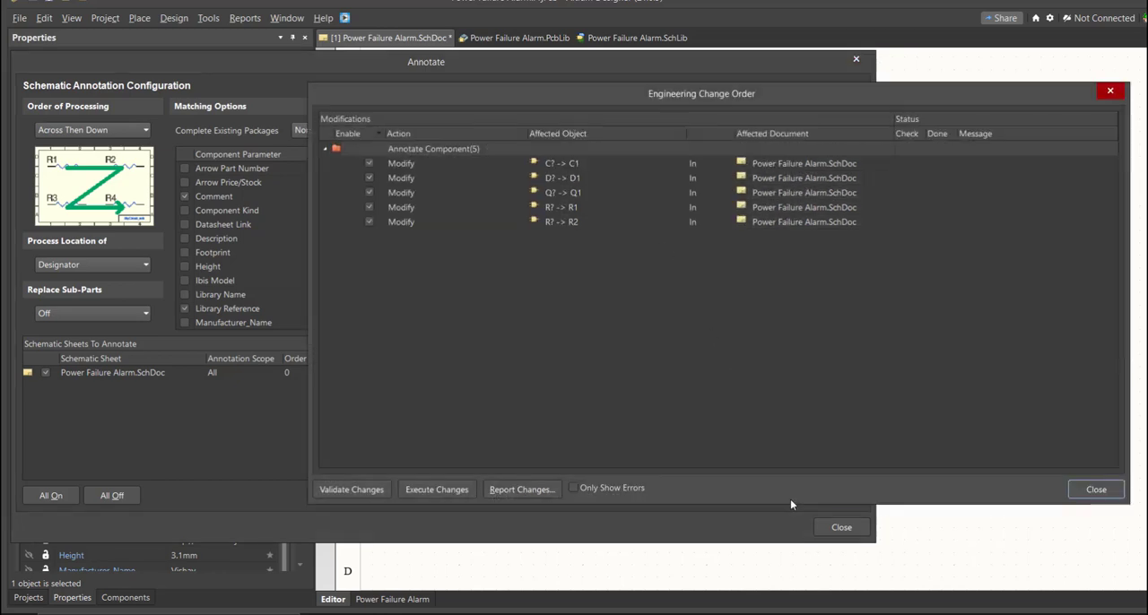
click(438, 488)
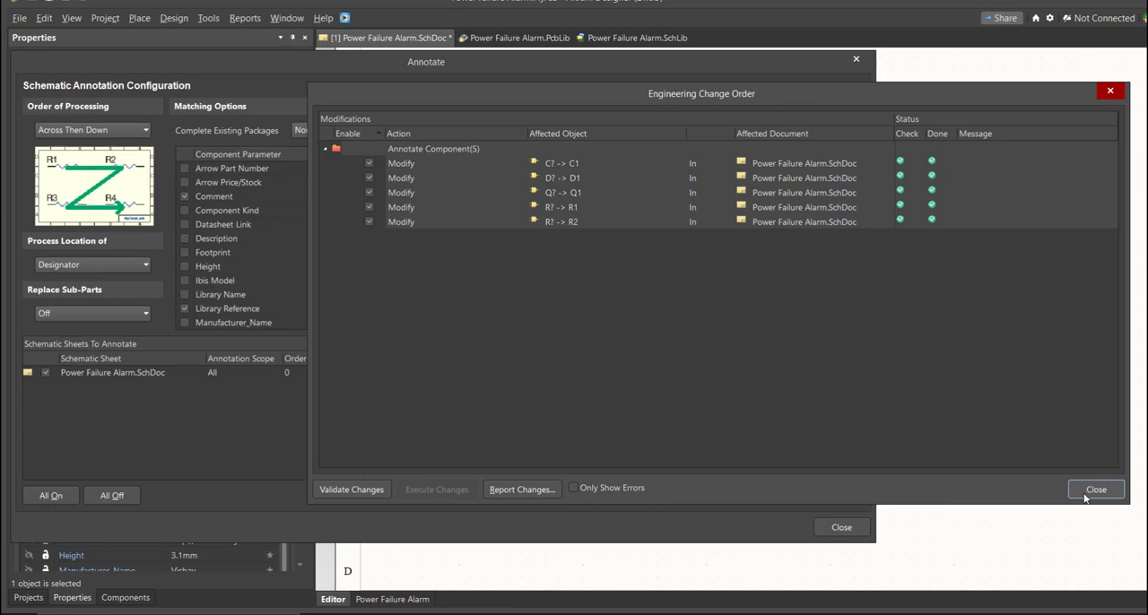
click(1096, 487)
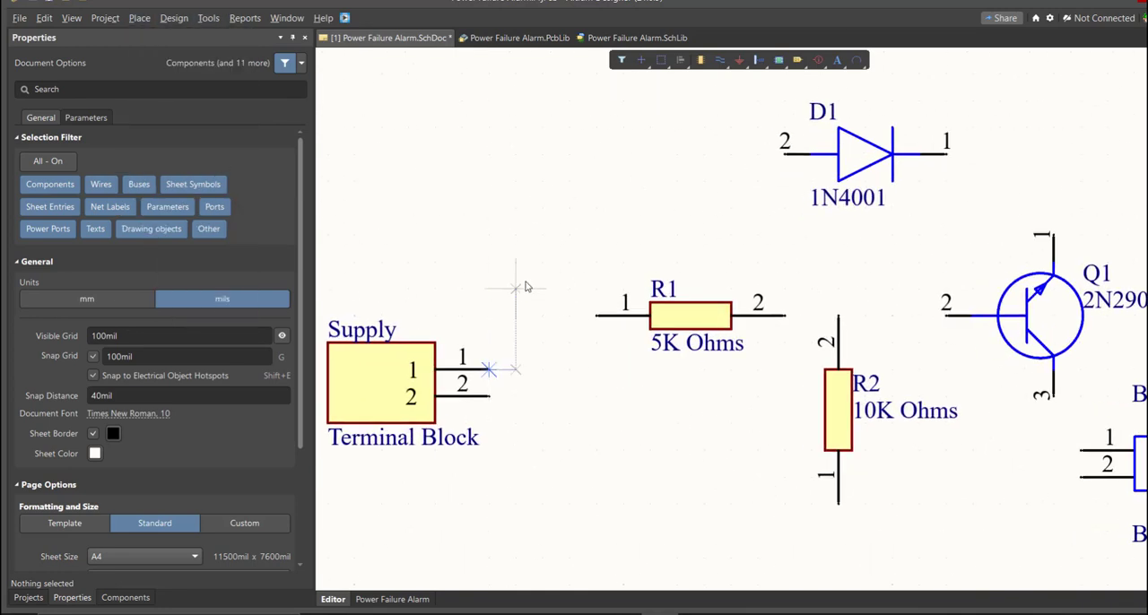
mouse_move(780, 161)
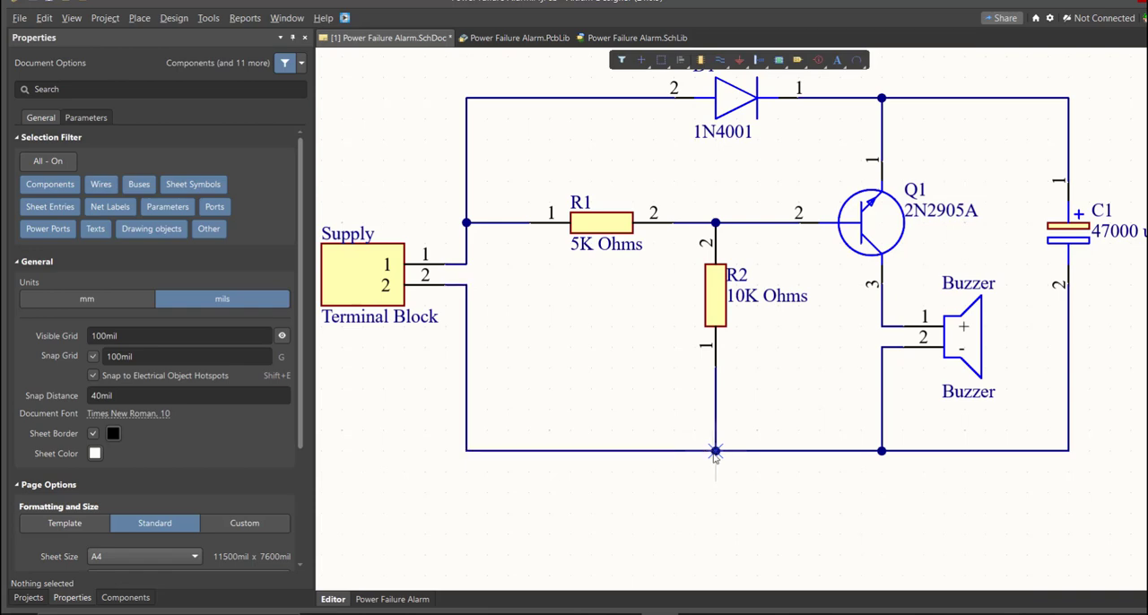
Make the sheet a custom 150 mm x 100 mm page with 3 horizontal zones
click(716, 451)
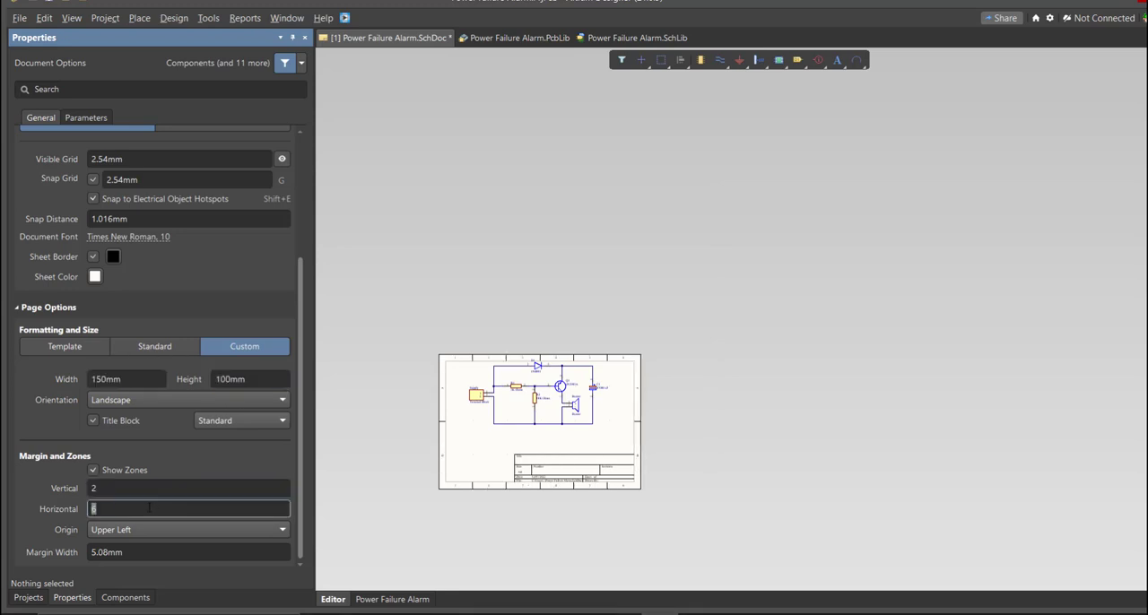
text(3)
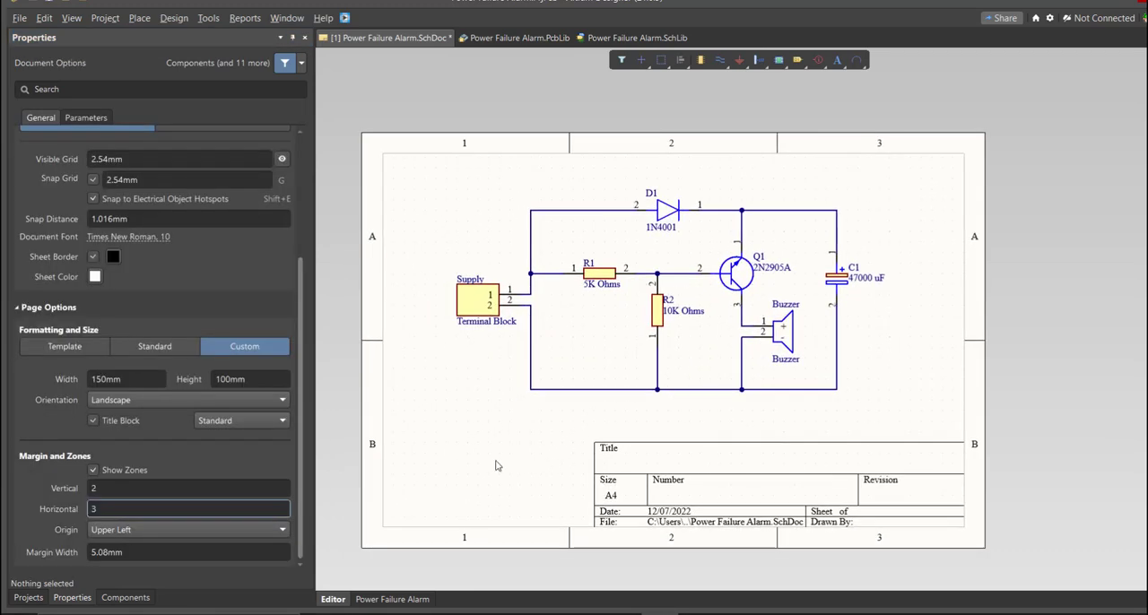
Validate the Power Failure Alarm PCB project, compiling with no errors and a Nets folder
click(29, 597)
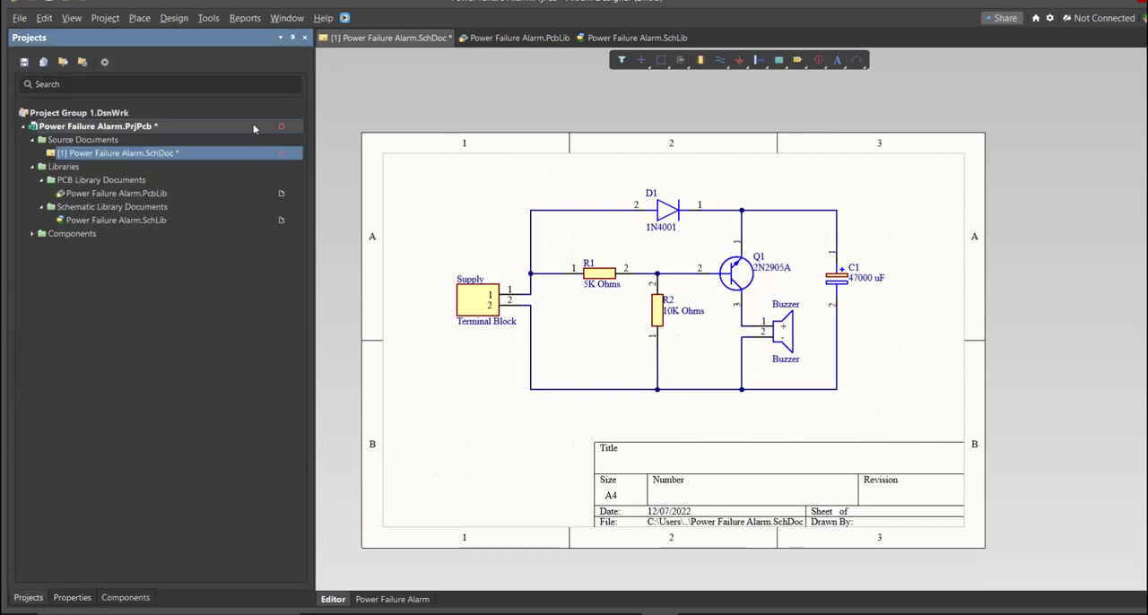
click(18, 18)
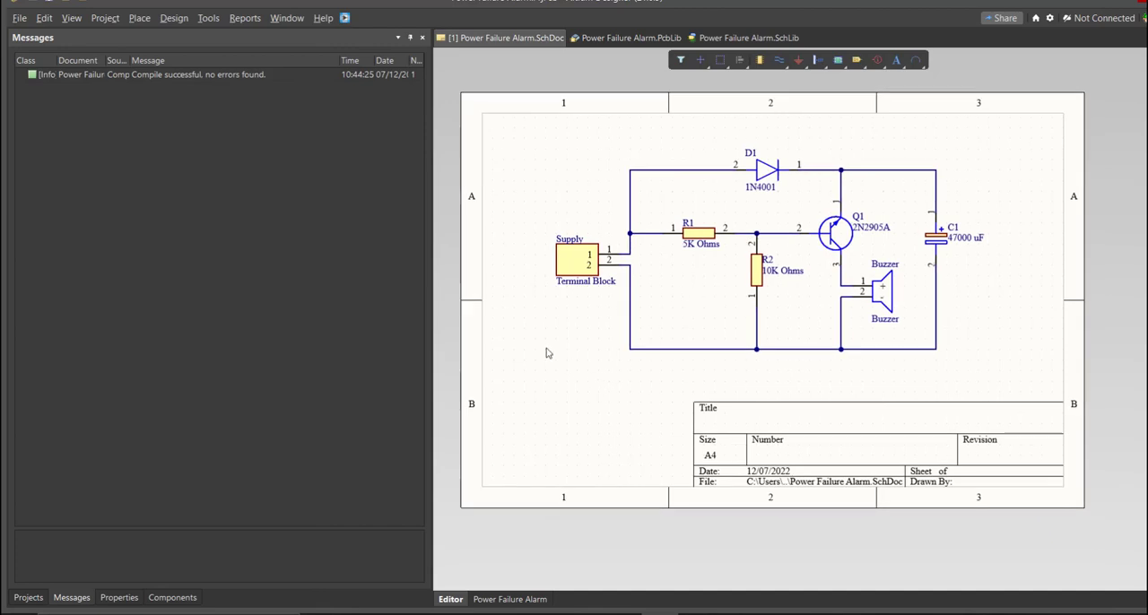
click(28, 597)
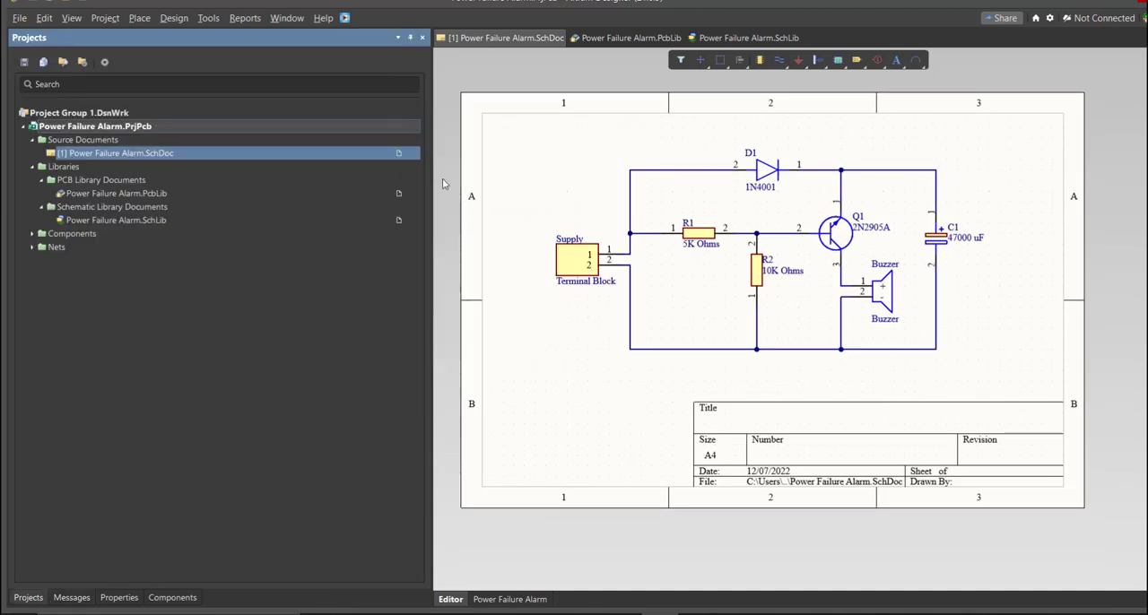
Add a new PCB document to the project and save it as Power Failure Alarm.PcbDoc
click(18, 18)
text(Power Failure Alarm)
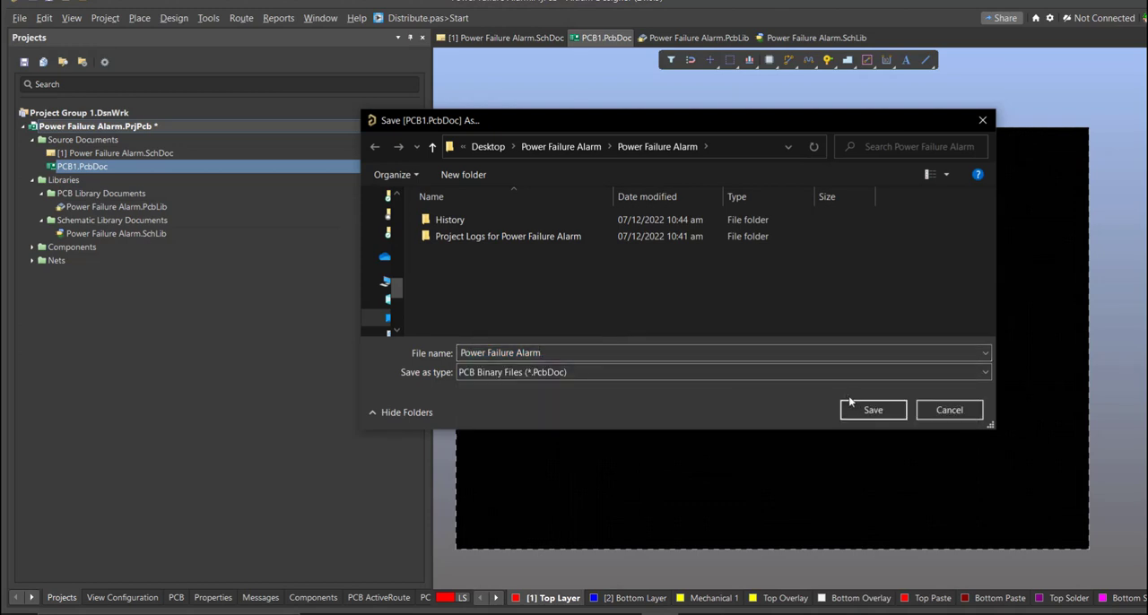
click(871, 408)
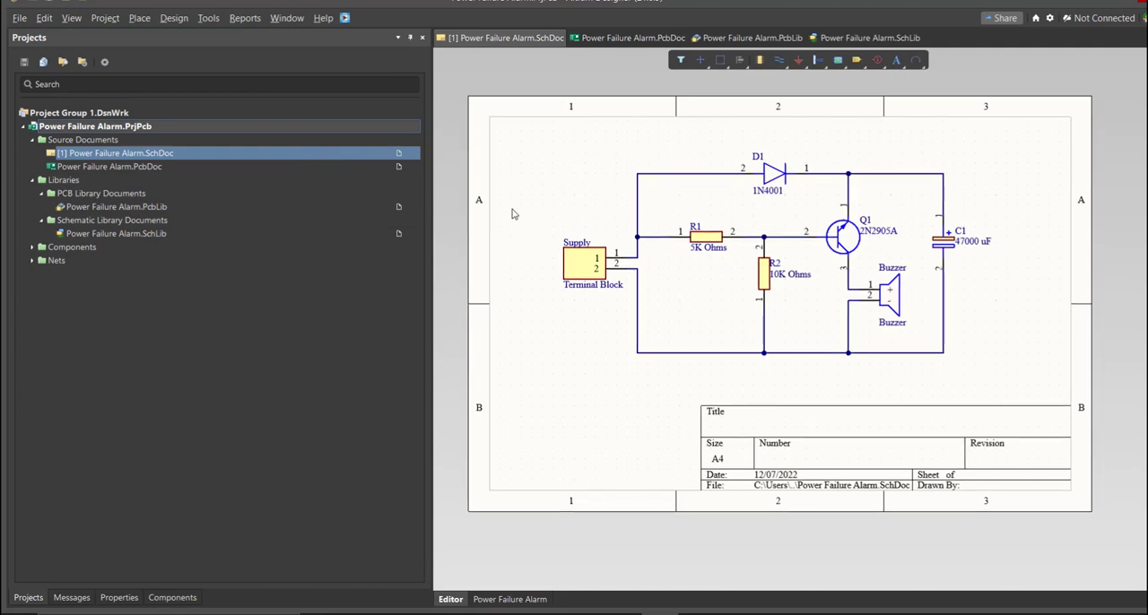
Update Power Failure Alarm.PcbDoc from the schematic, validating and executing the seven-component change order
click(174, 18)
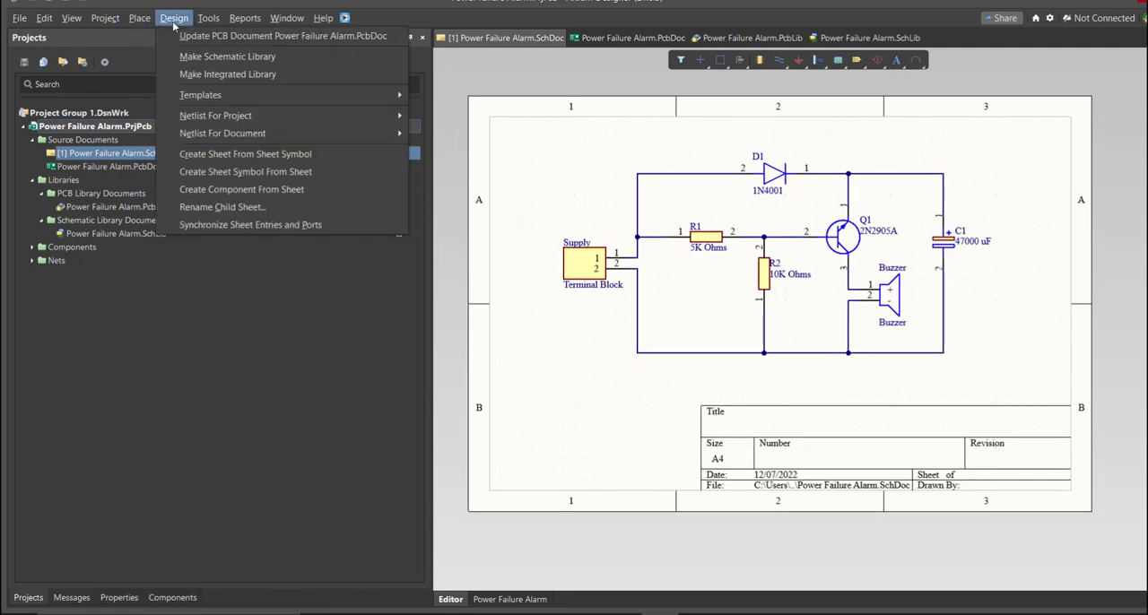
click(283, 36)
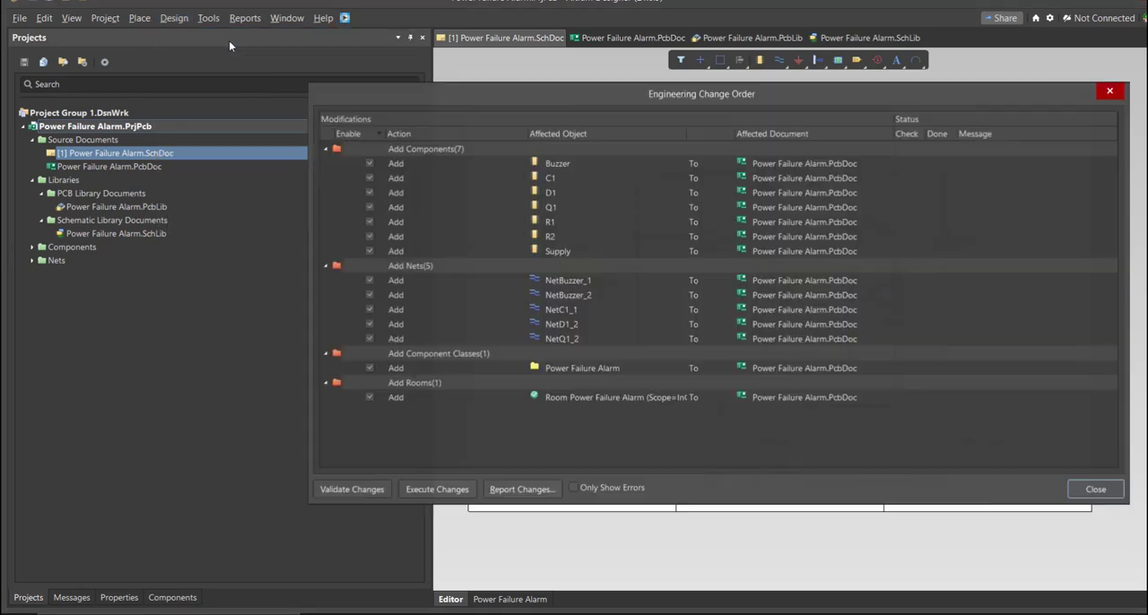
mouse_move(638, 211)
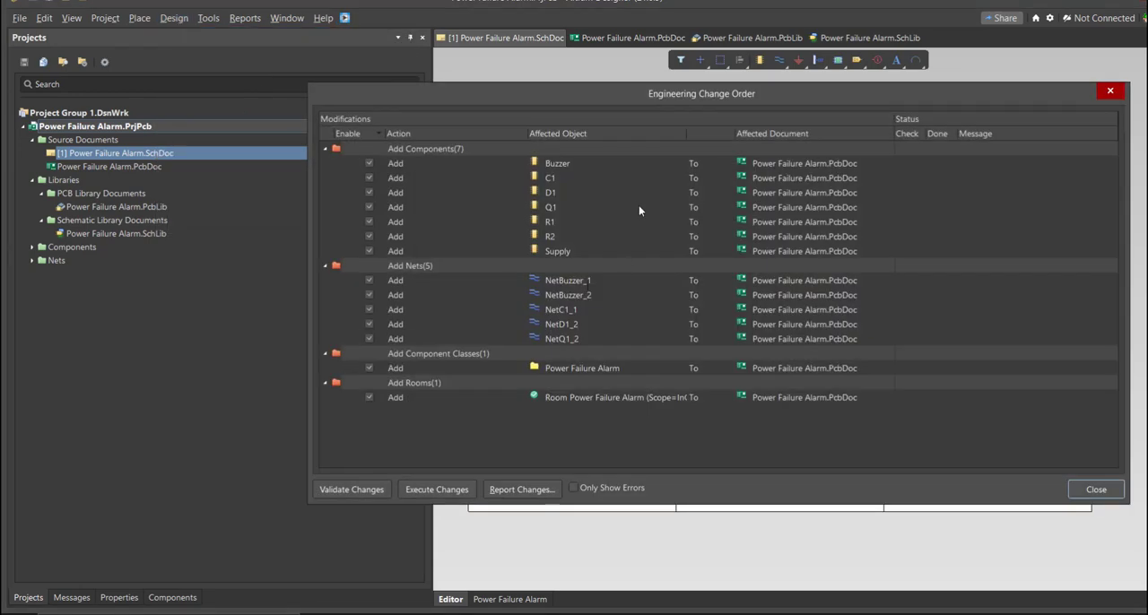
mouse_move(639, 190)
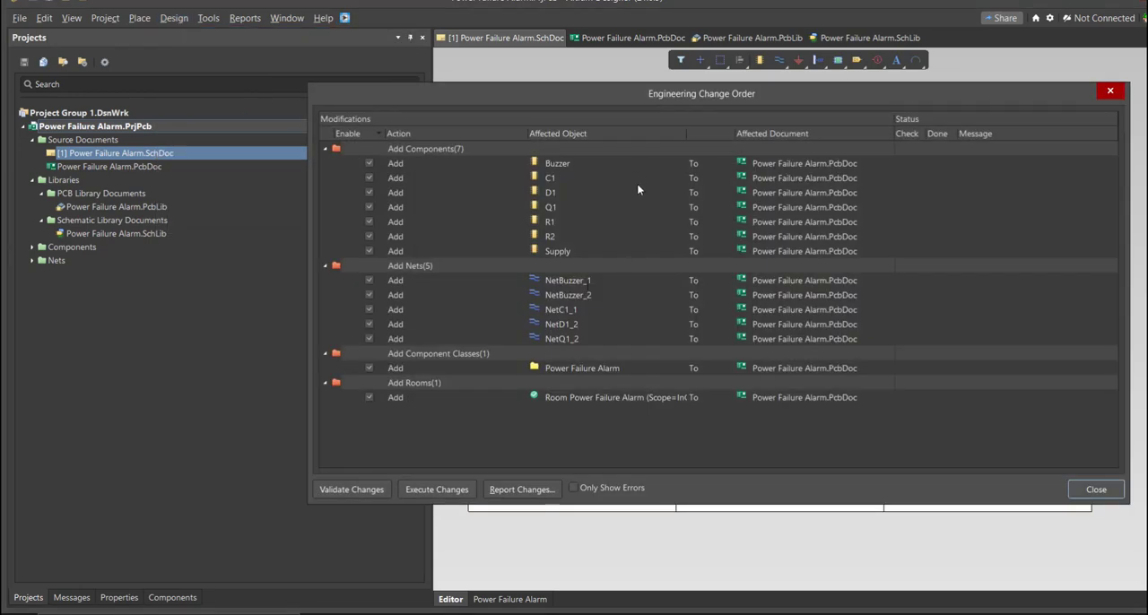
mouse_move(612, 224)
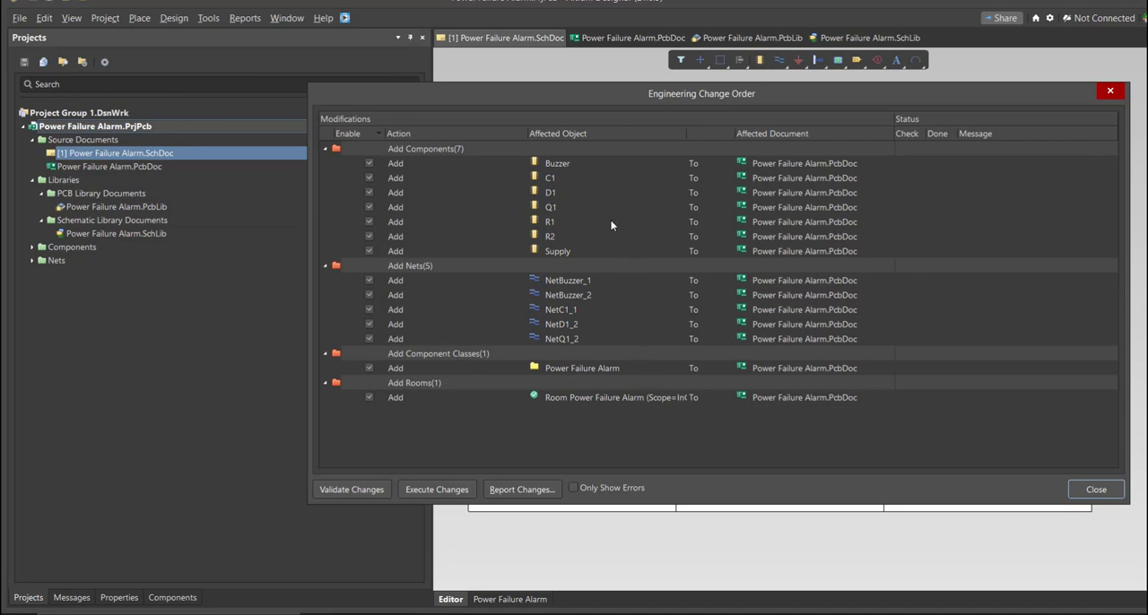
click(413, 383)
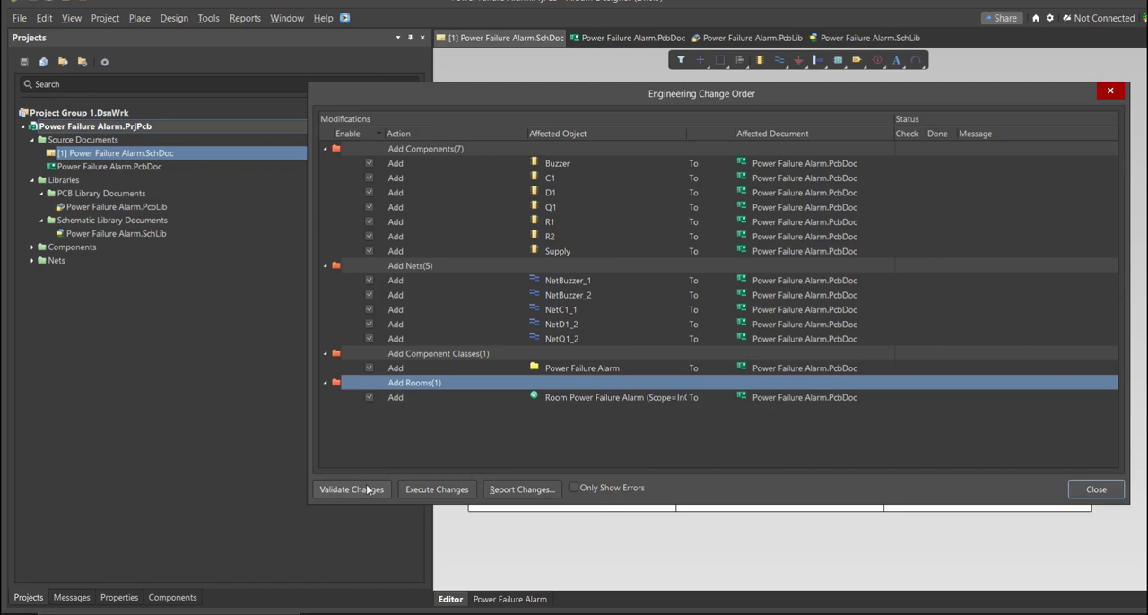
click(352, 487)
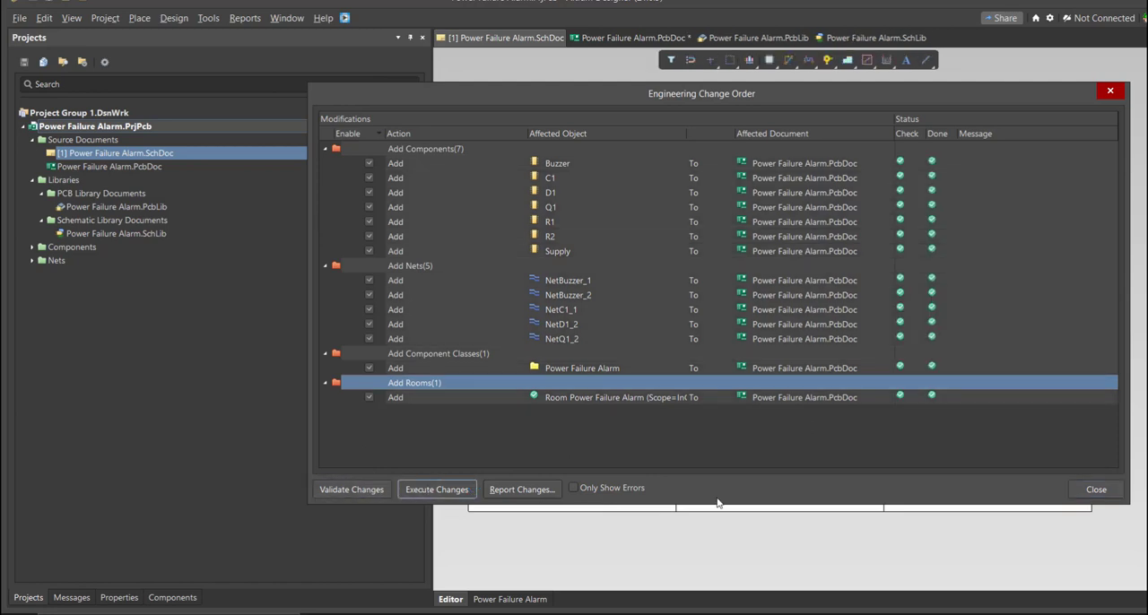
click(437, 488)
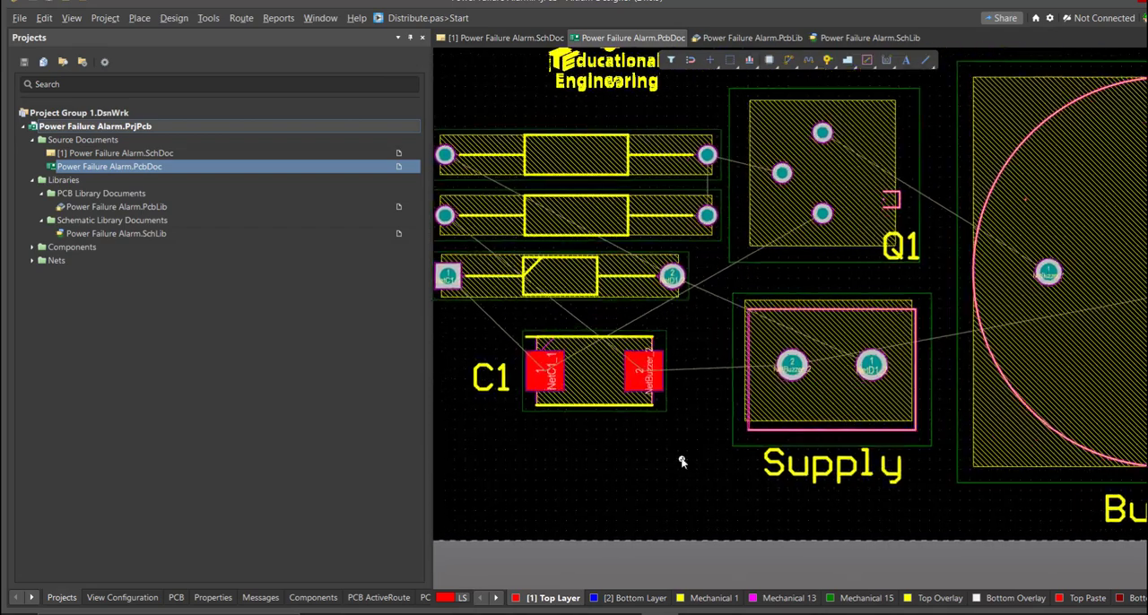
View the transferred footprints grouped in the Power Failure Alarm room on the board
scroll(down, 3)
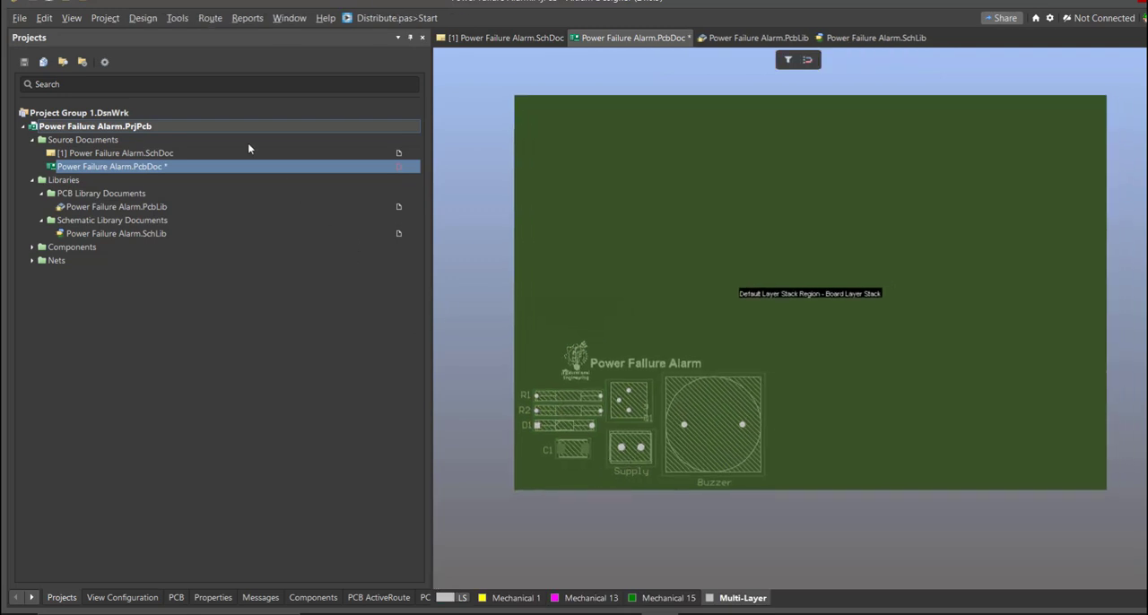
Redefine the board shape as a smaller outline around the placed components and title
click(144, 18)
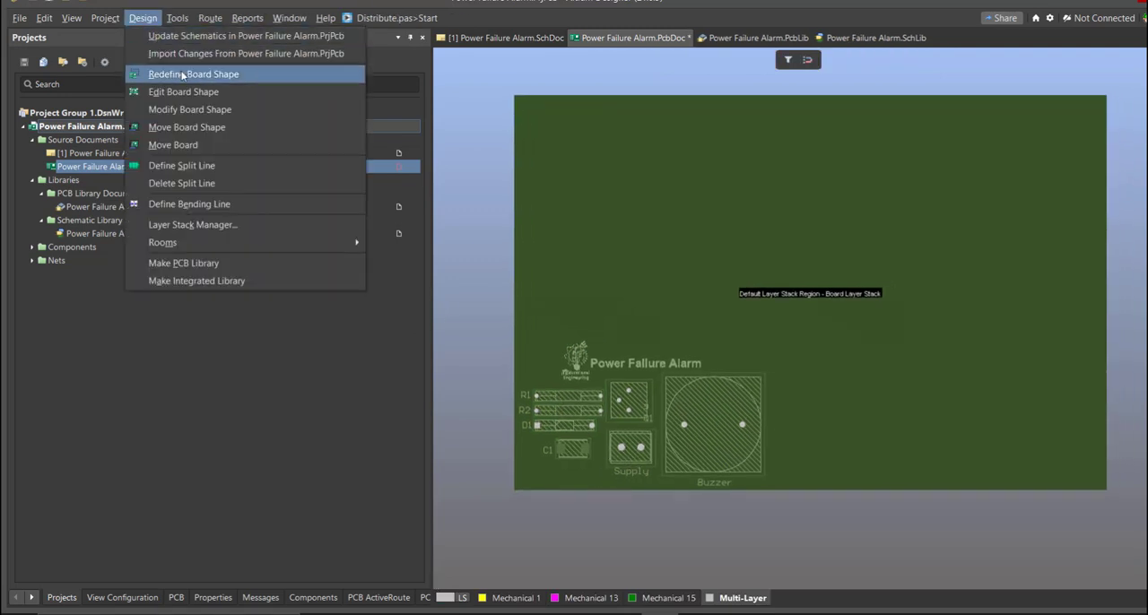
click(194, 74)
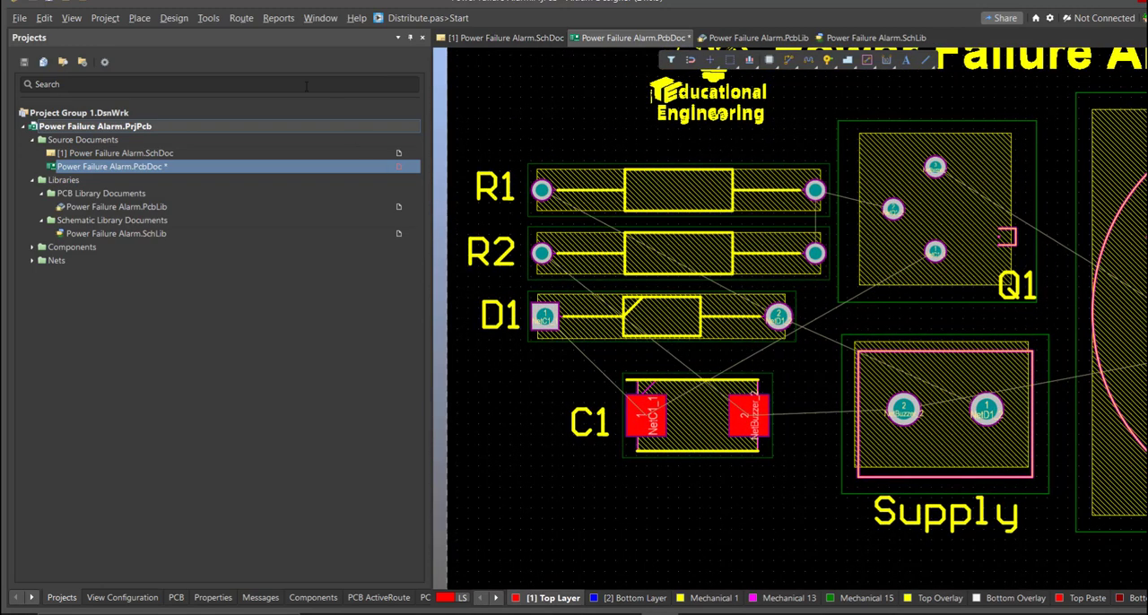
Interactively route Top Layer tracks between the resistor, diode, capacitor, transistor and supply pads
click(240, 18)
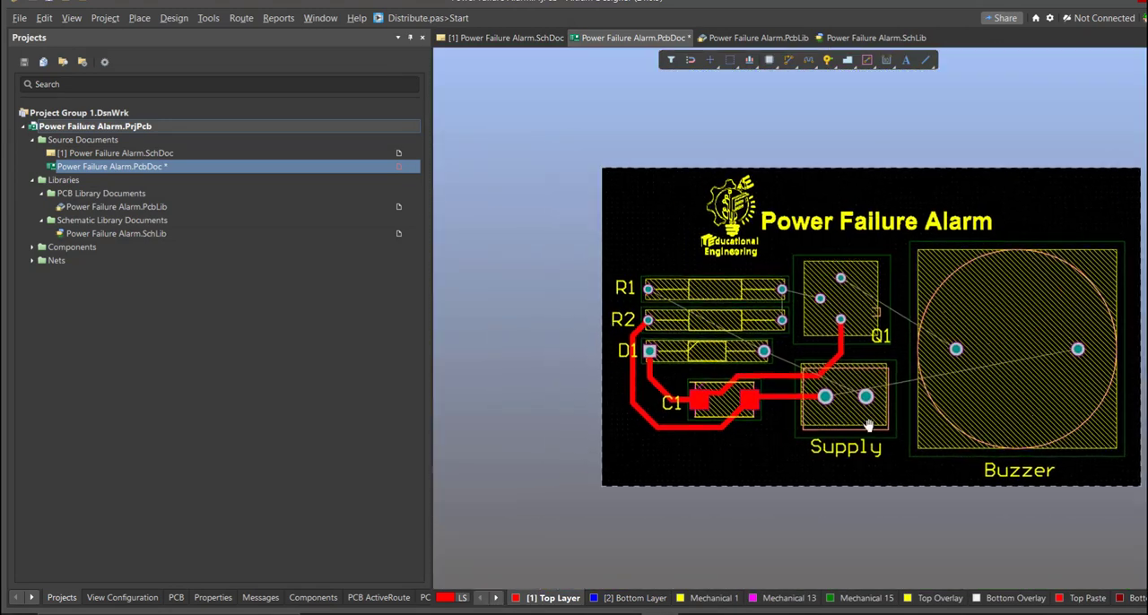
scroll(up, 3)
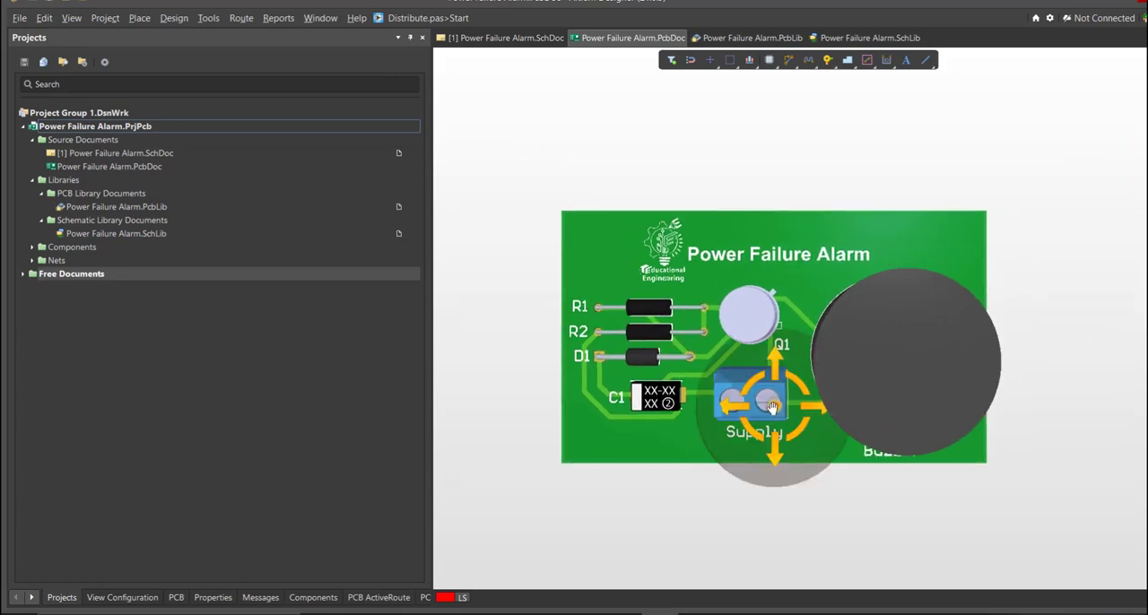
Rotate the 3D board to a tilted angle showing the terminal block and buzzer bodies
drag(773, 406, 834, 458)
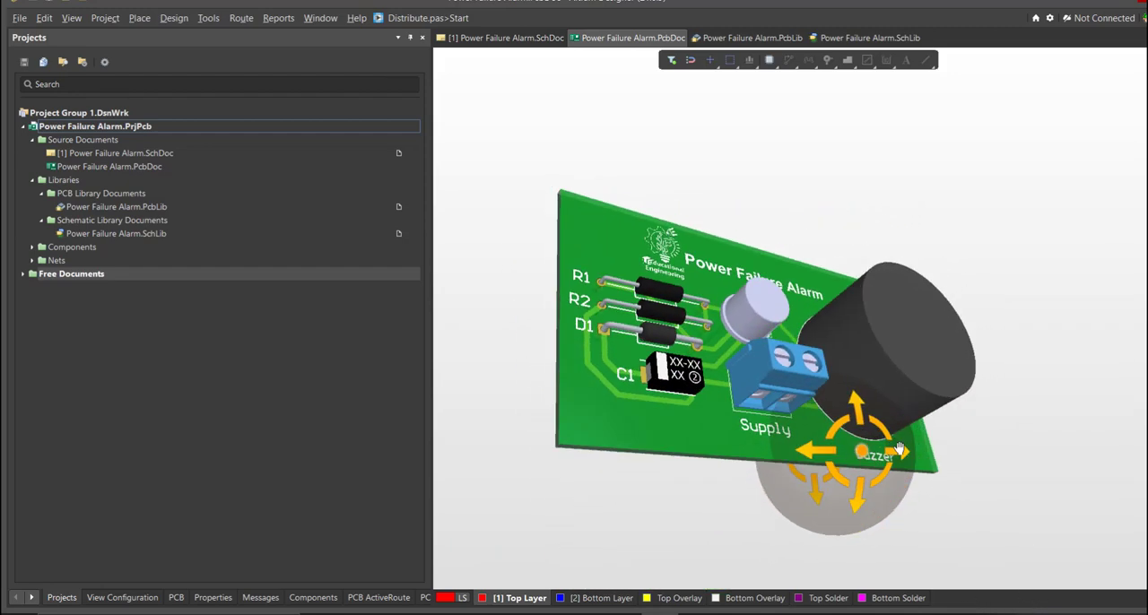
drag(900, 450, 829, 430)
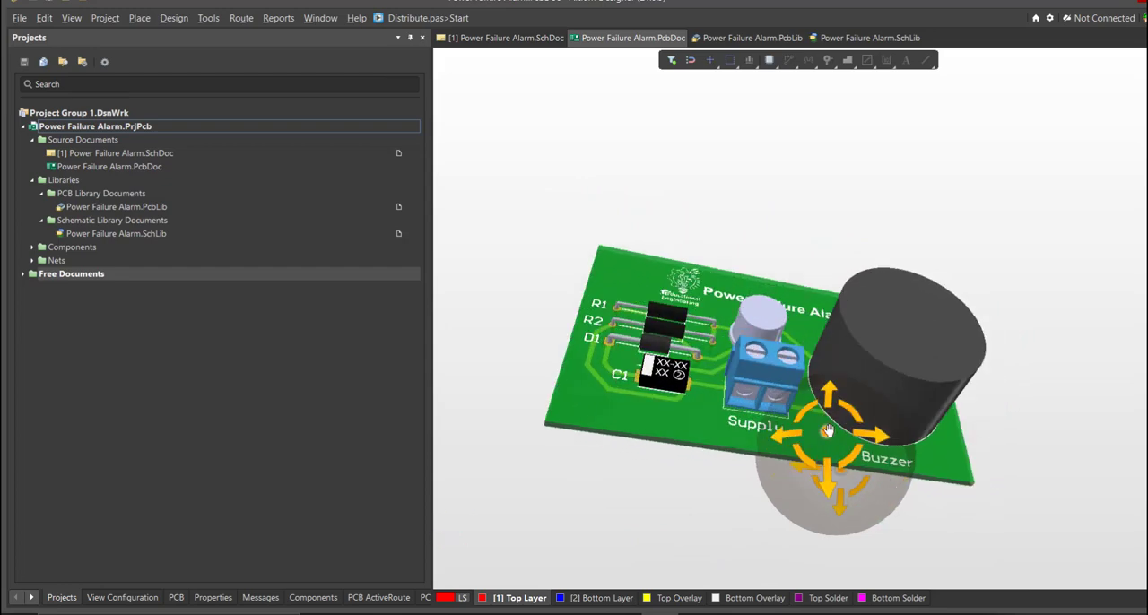